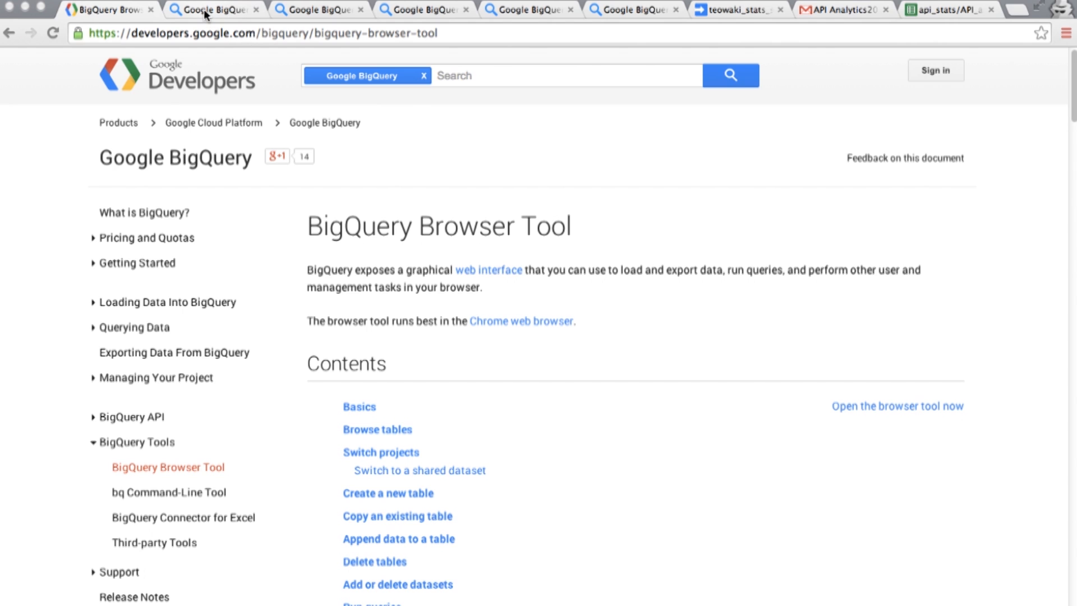
Return from the docs to the deleted_users_by_month query and re-run it for the monthly counts
left_click(214, 10)
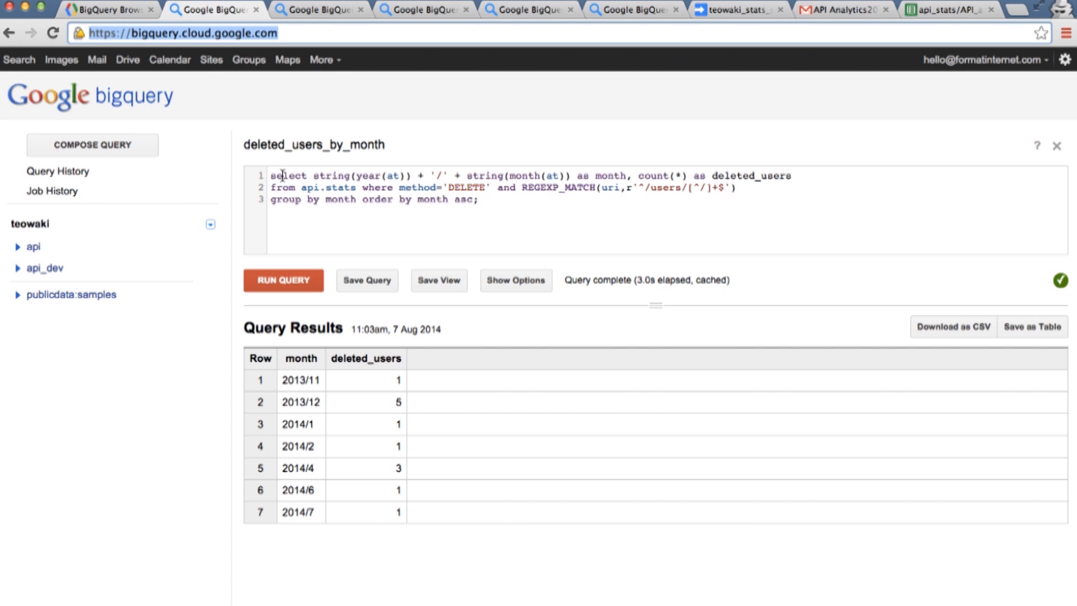
mouse_move(330, 175)
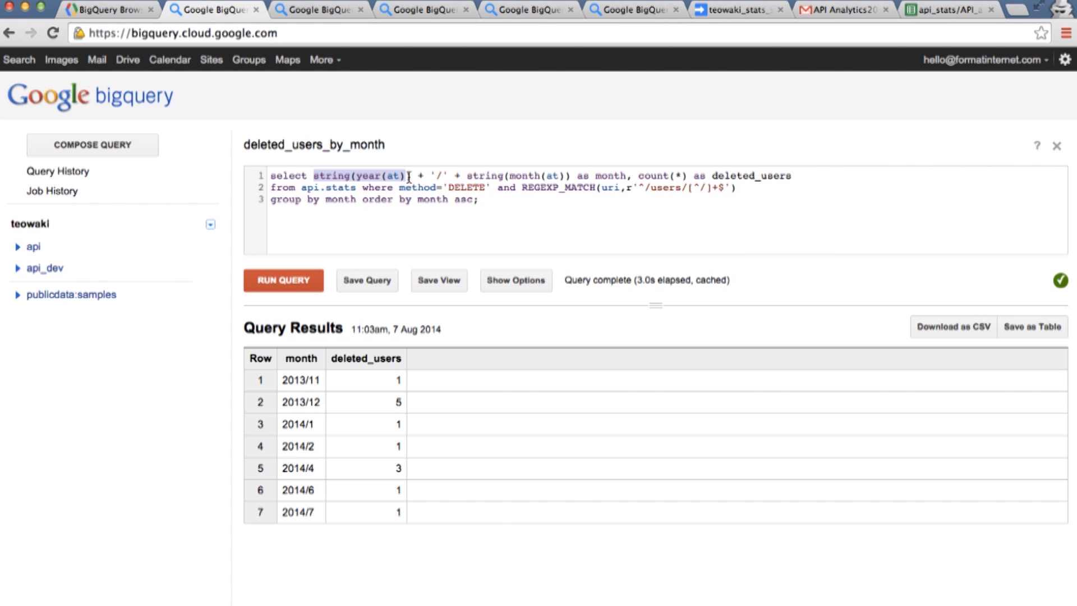
left_click_drag(406, 176, 557, 176)
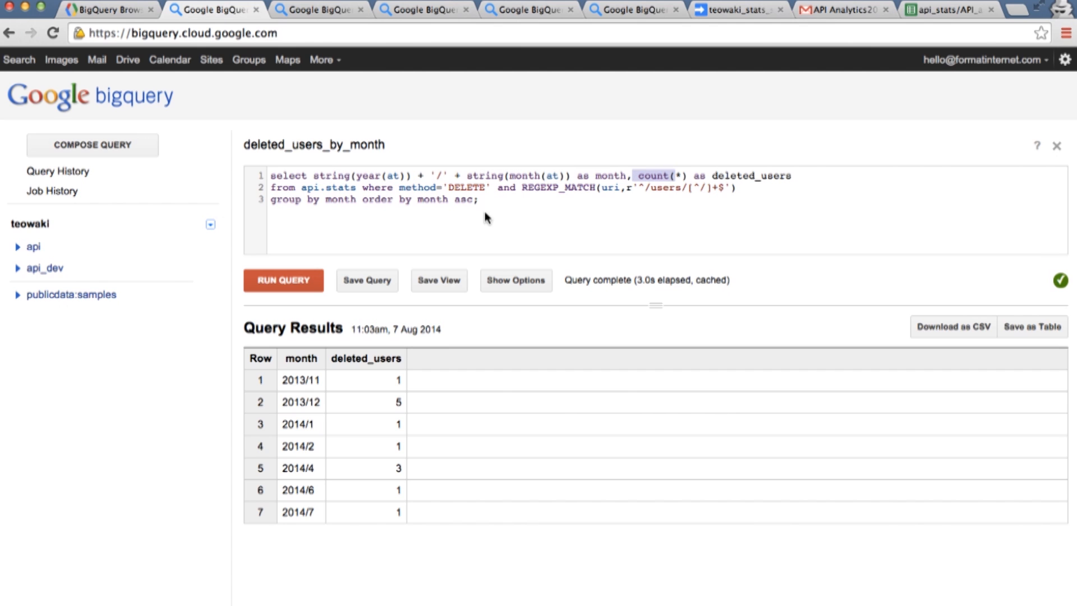
mouse_move(445, 224)
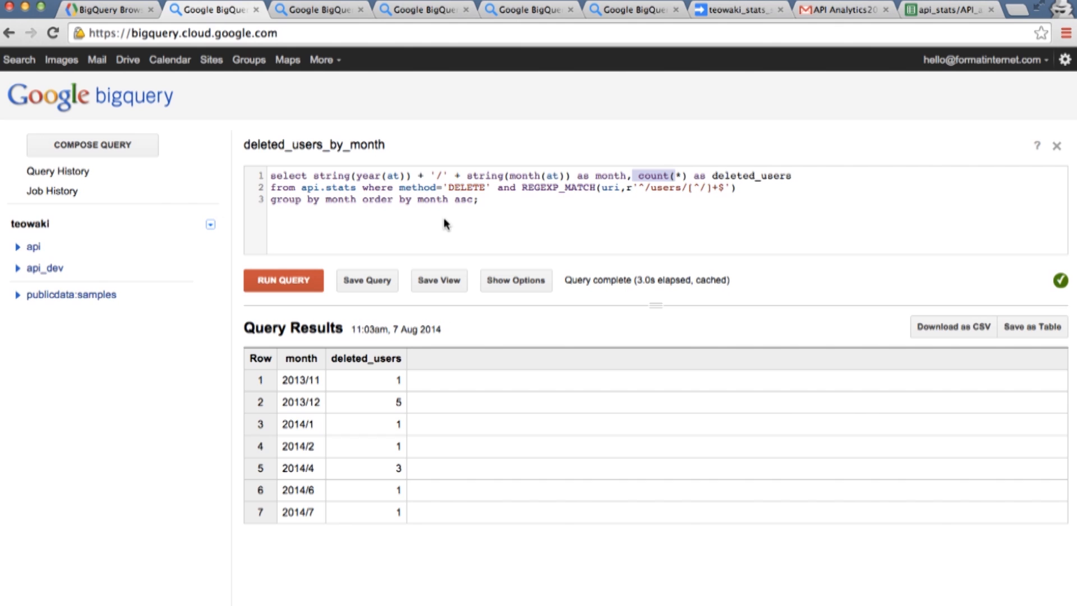
mouse_move(452, 225)
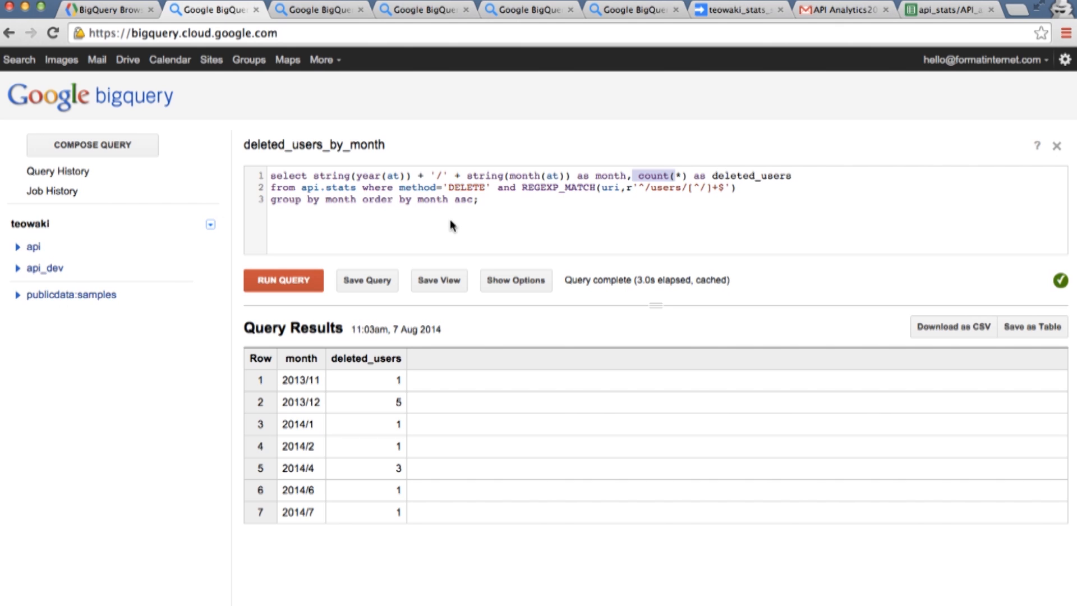
mouse_move(450, 227)
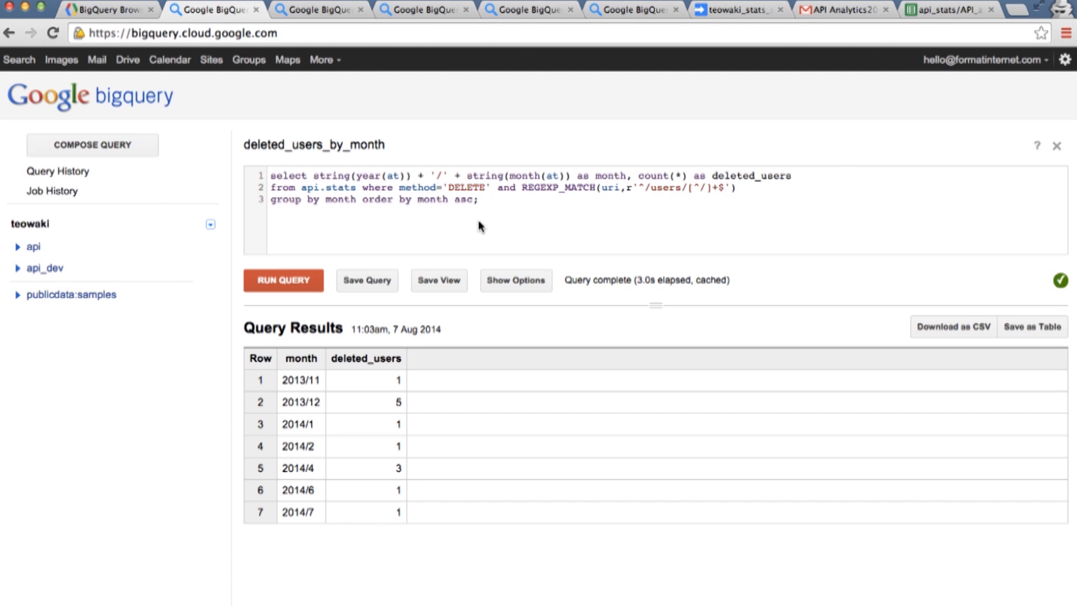
left_click(479, 200)
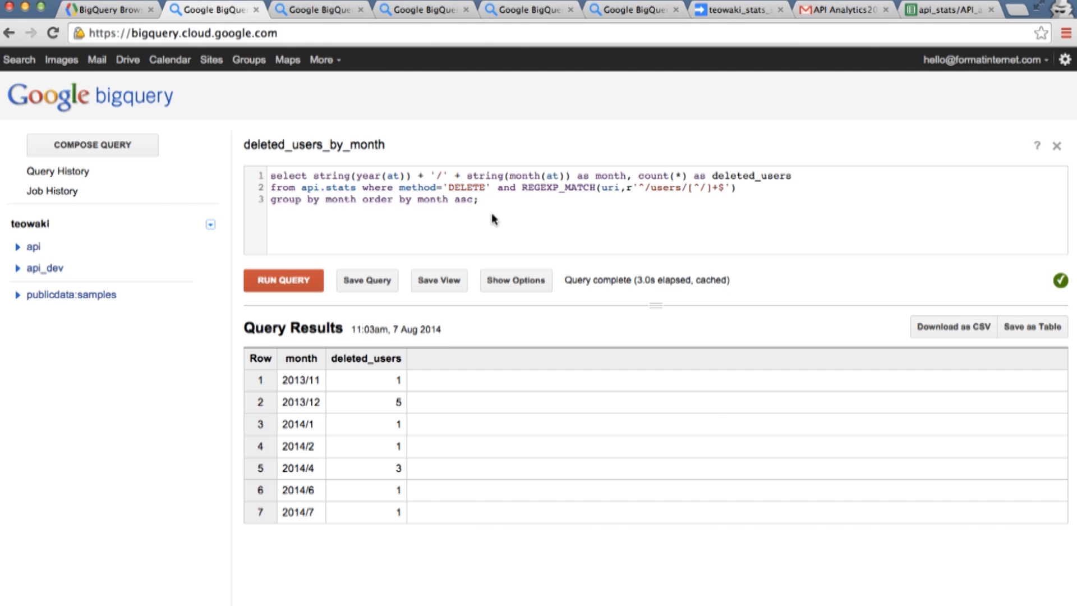
mouse_move(310, 224)
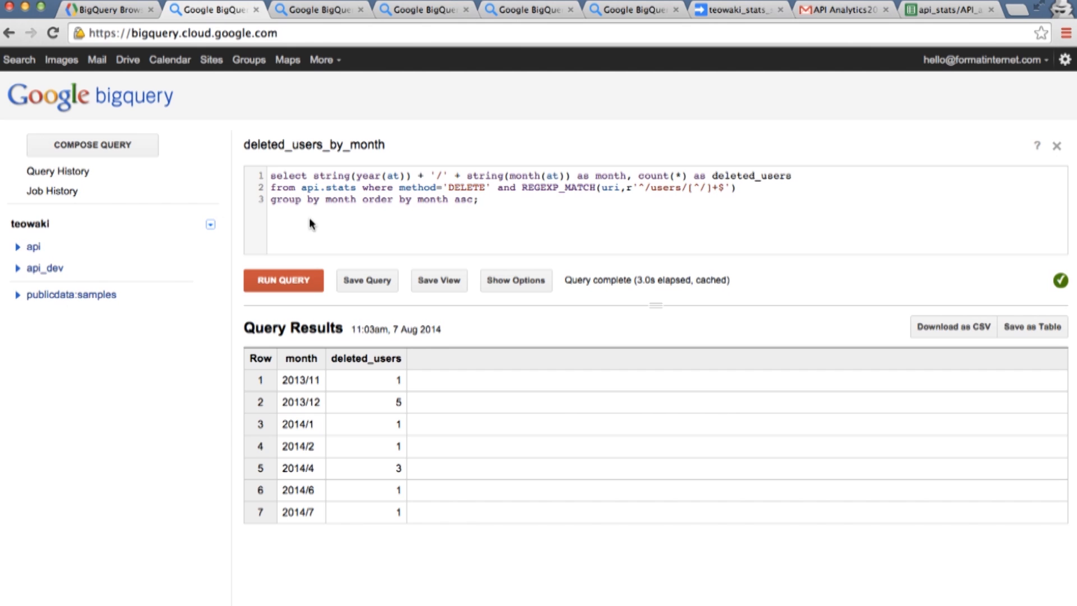
left_click(283, 281)
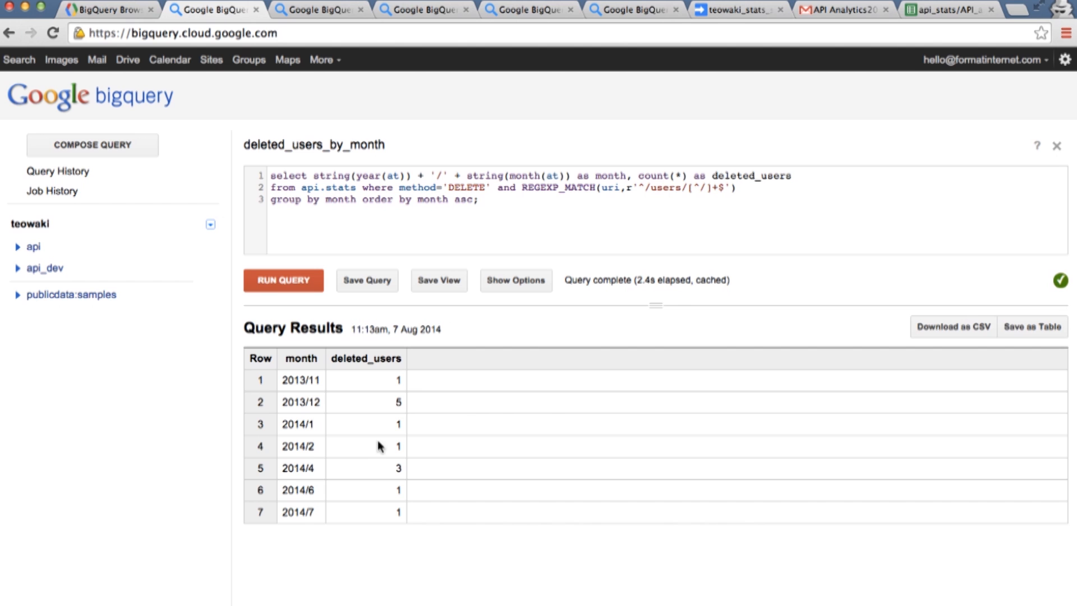
mouse_move(389, 300)
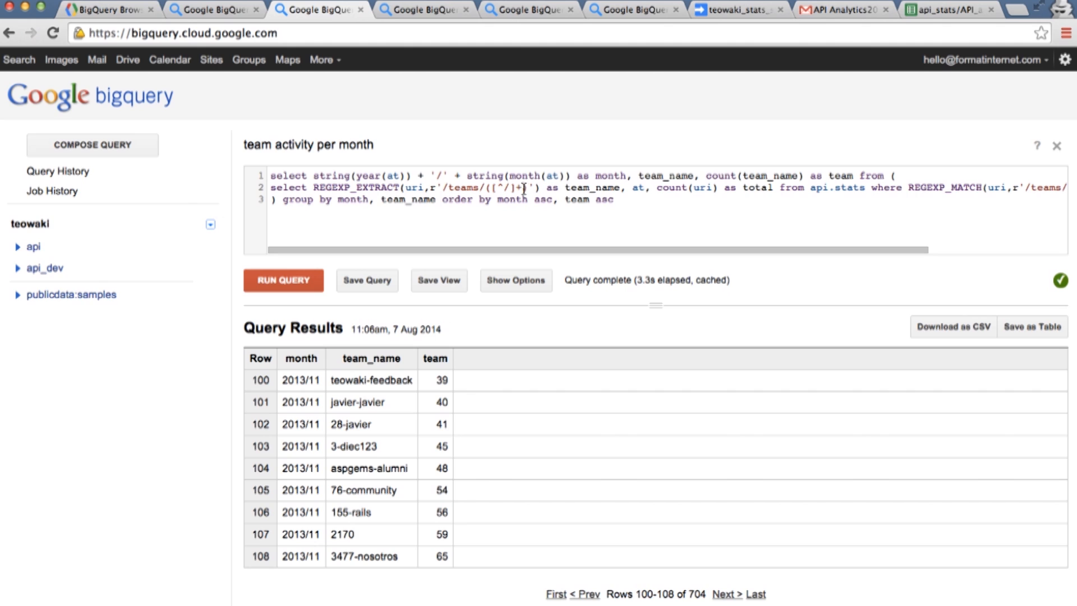
mouse_move(446, 355)
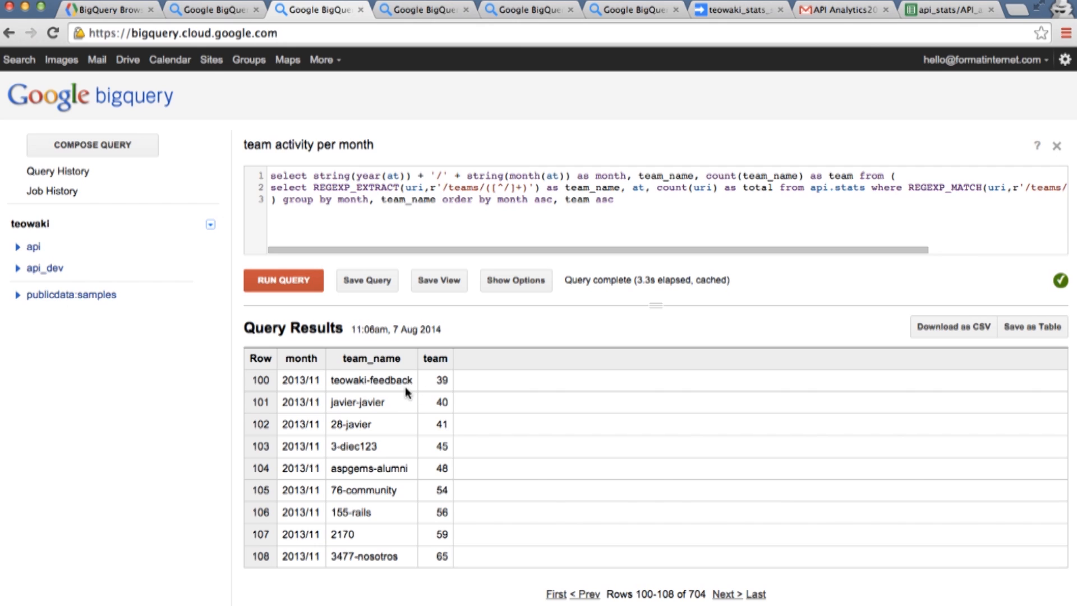
mouse_move(349, 351)
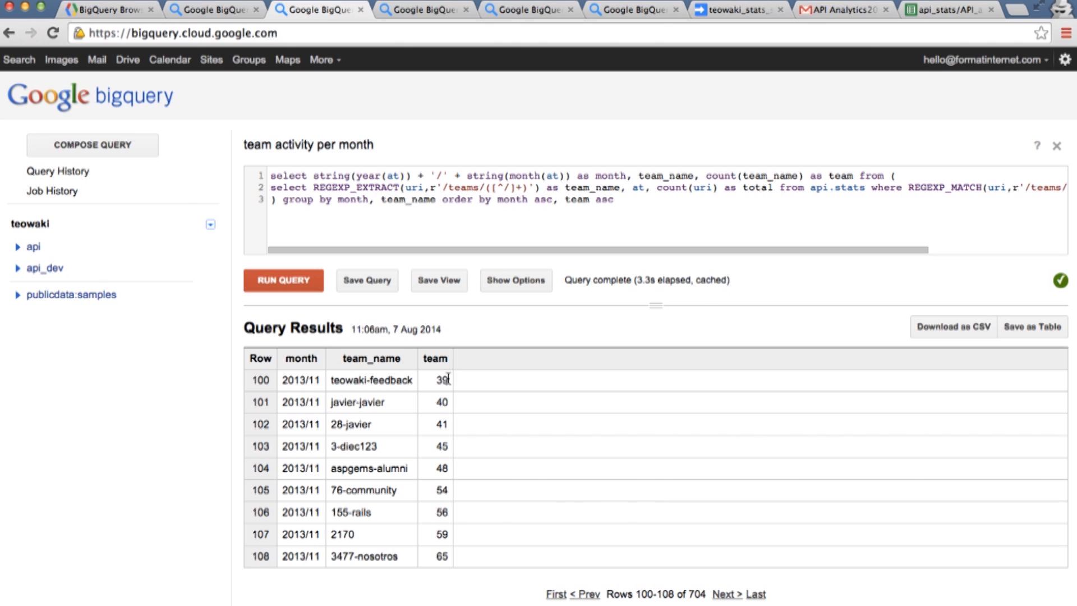
mouse_move(376, 440)
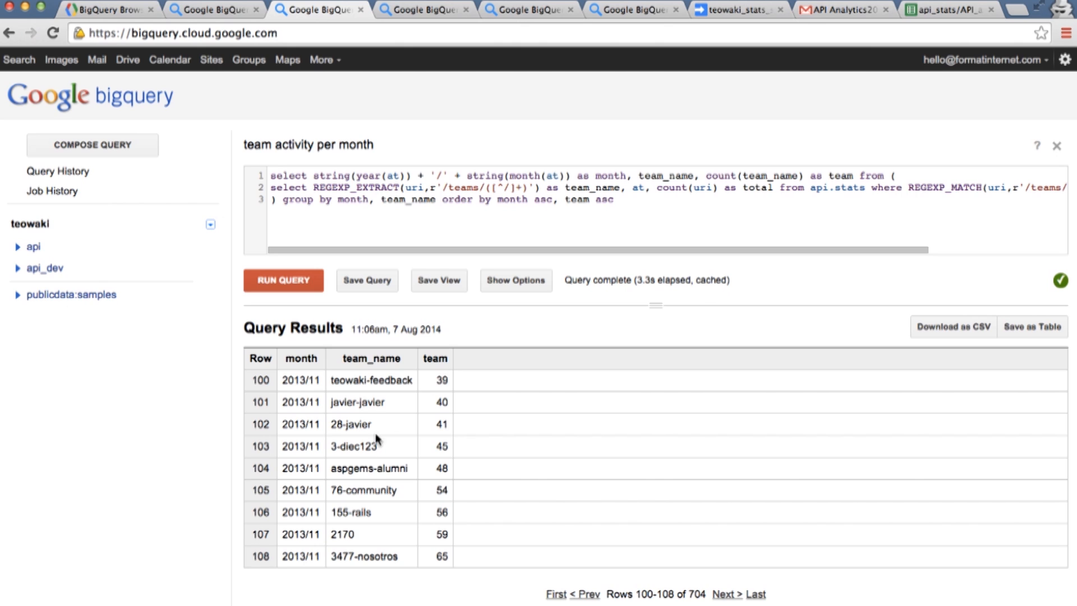
mouse_move(410, 517)
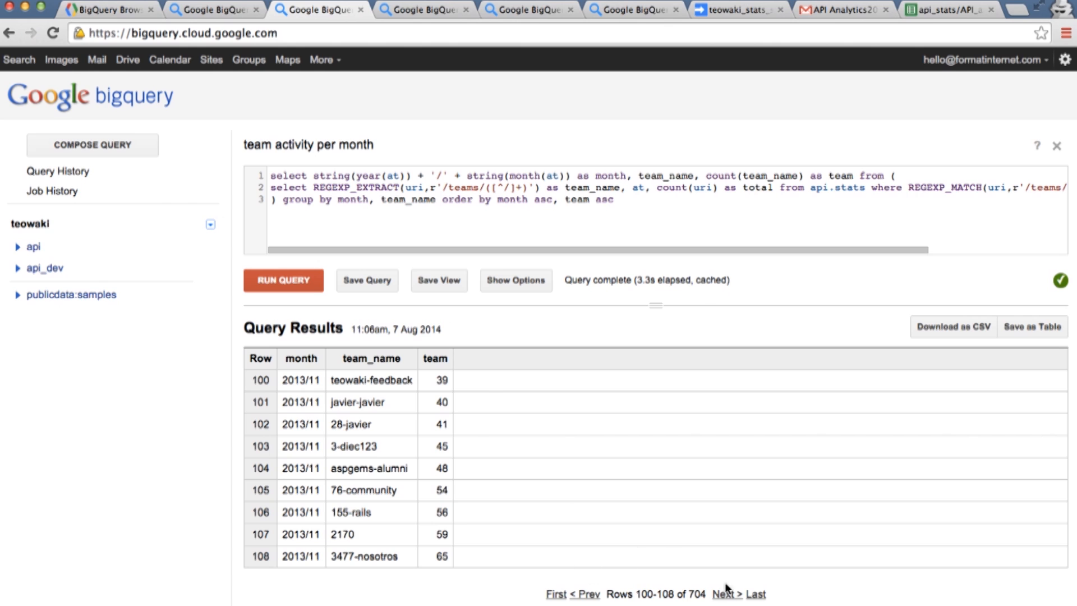
Page forward through the 704 team-activity rows into the 2013/12 teams, reaching rows 235 onward
left_click(725, 594)
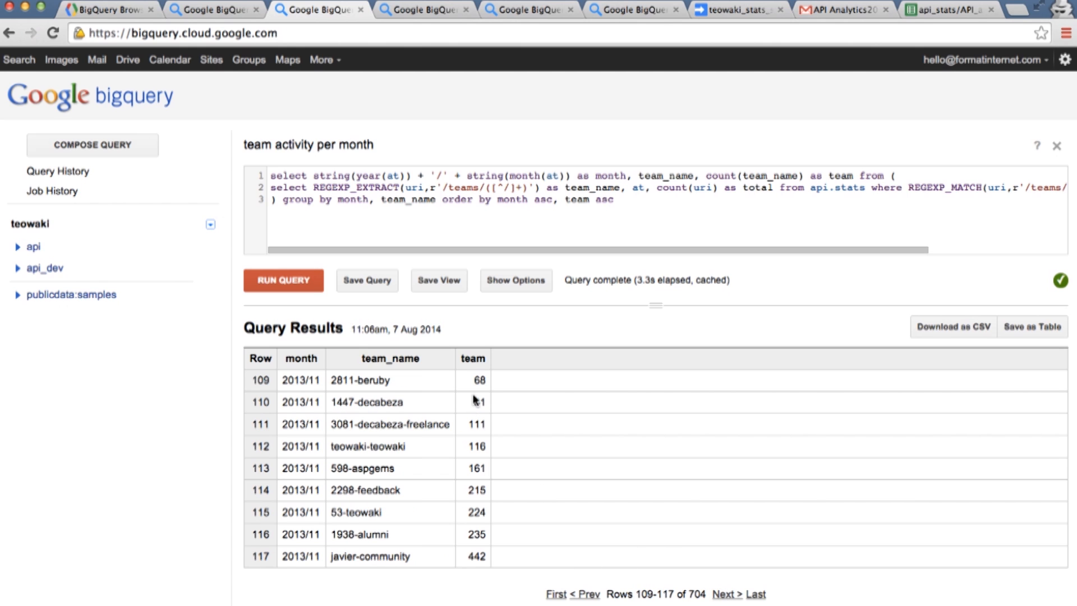
mouse_move(464, 433)
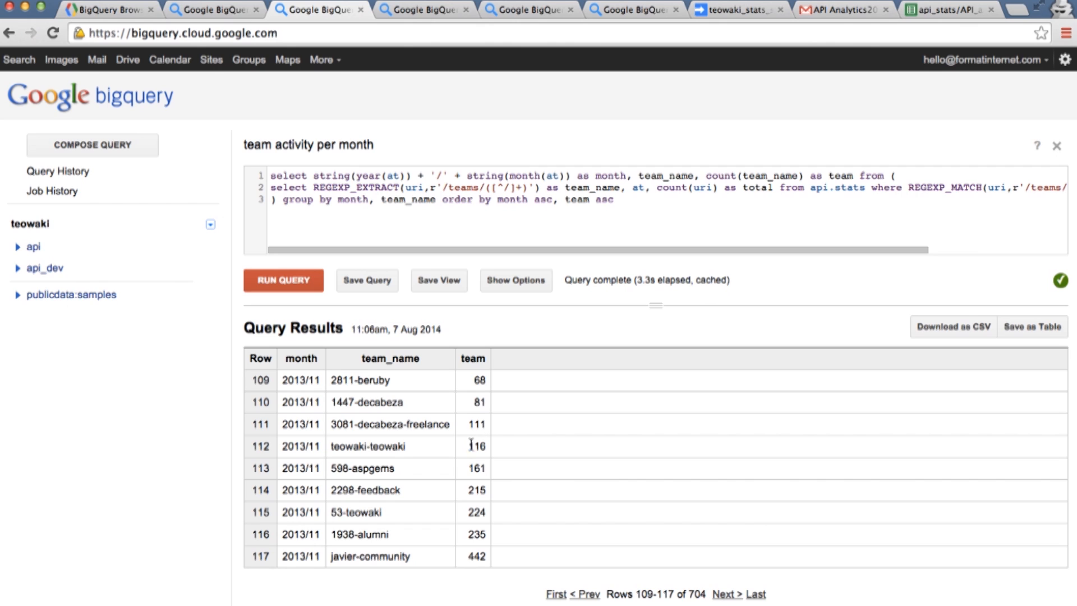
double_click(477, 445)
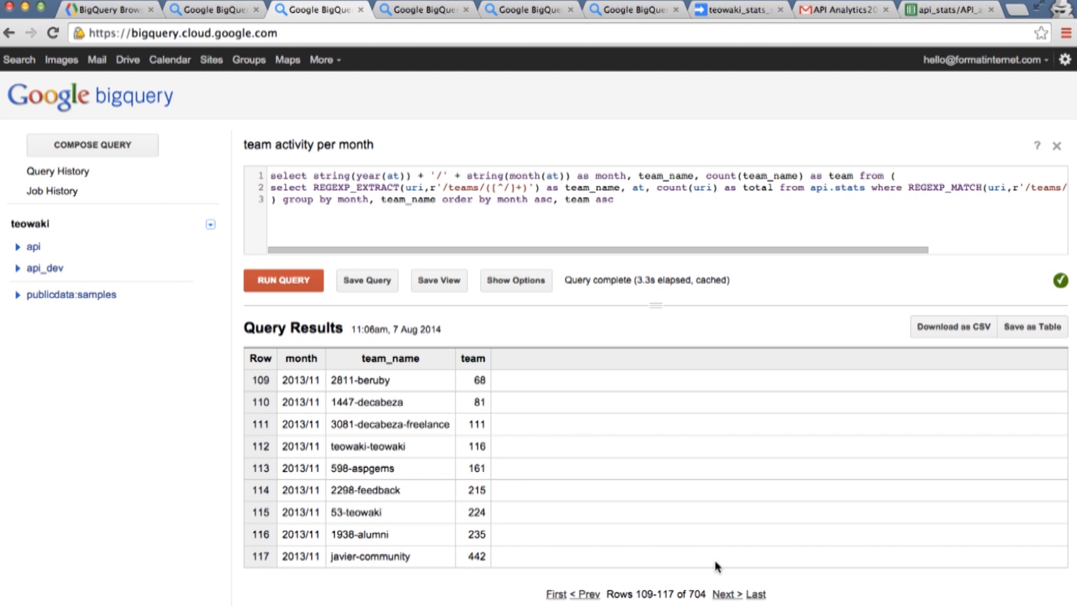
left_click(724, 594)
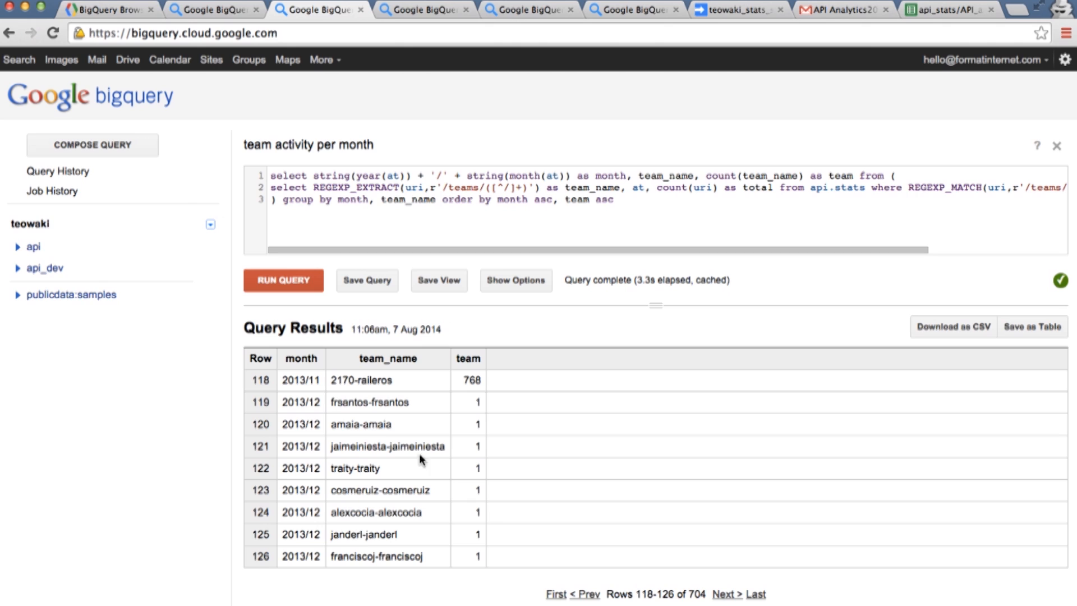
mouse_move(452, 456)
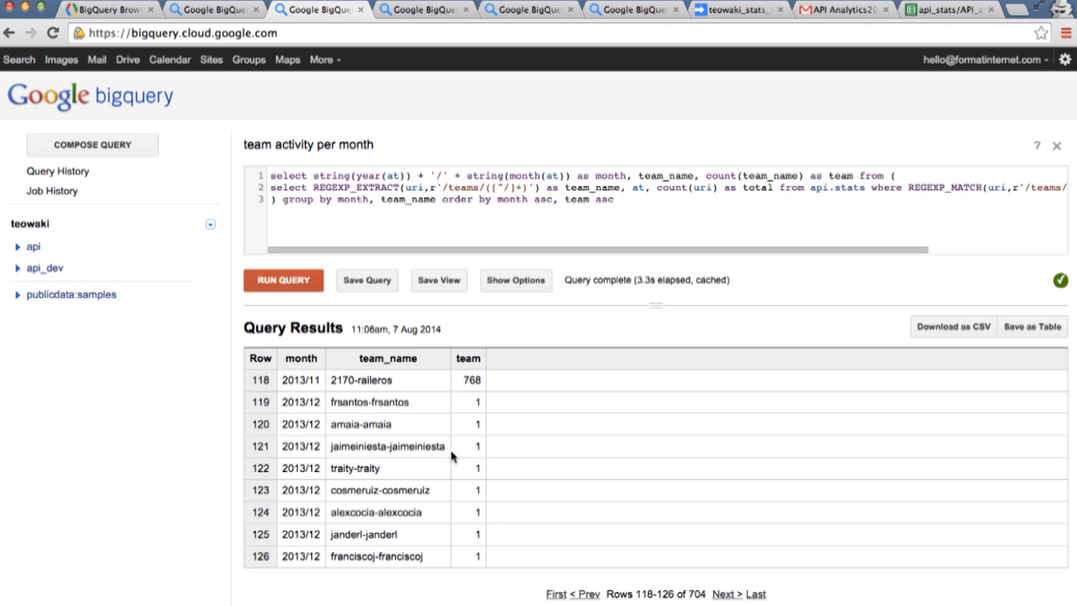
mouse_move(535, 548)
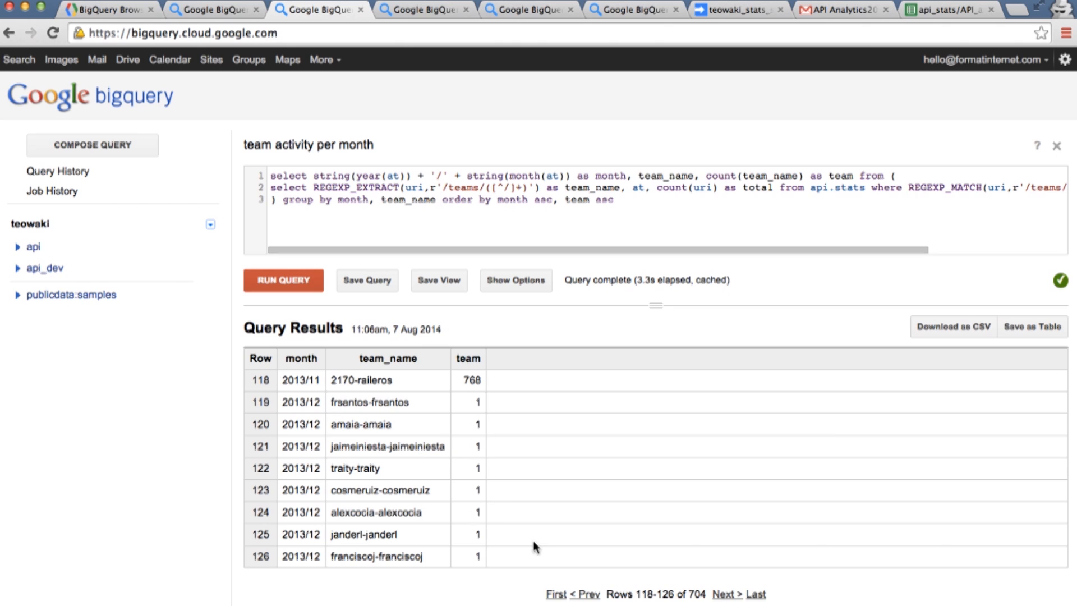
left_click(727, 595)
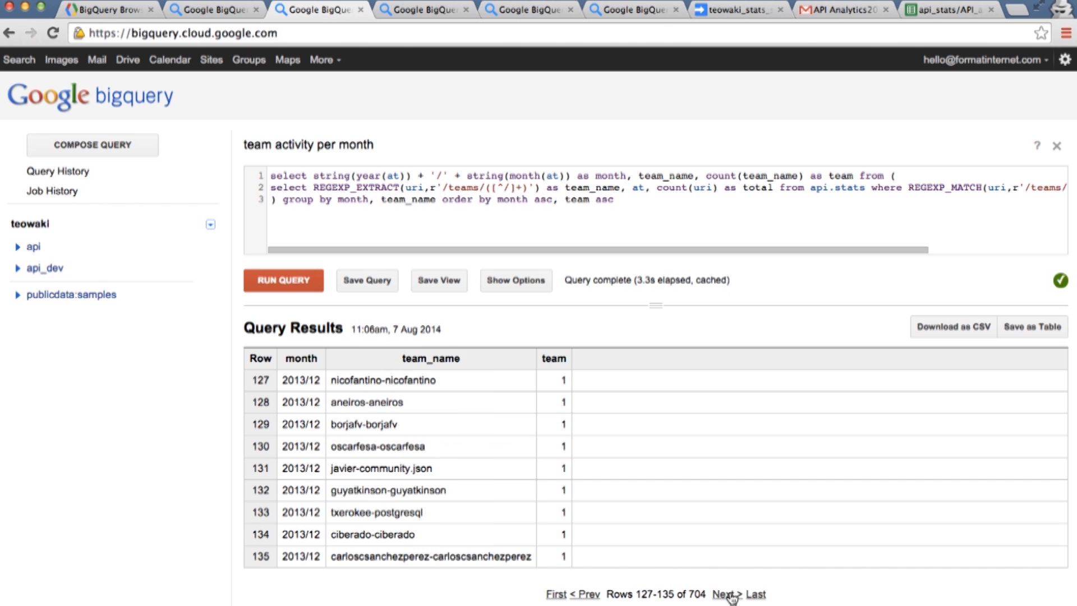
left_click(726, 594)
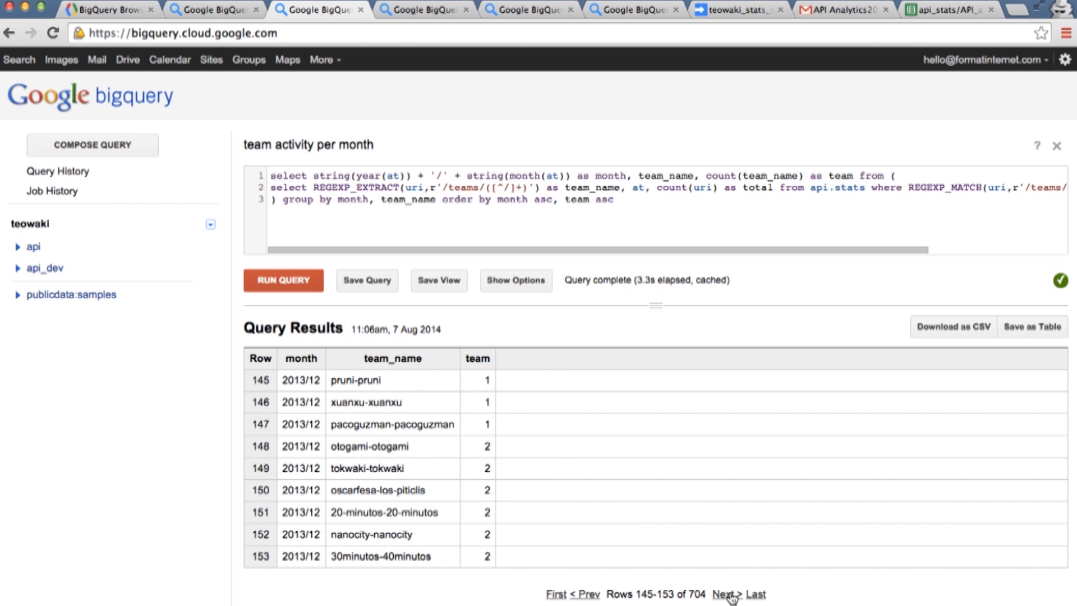
left_click(726, 593)
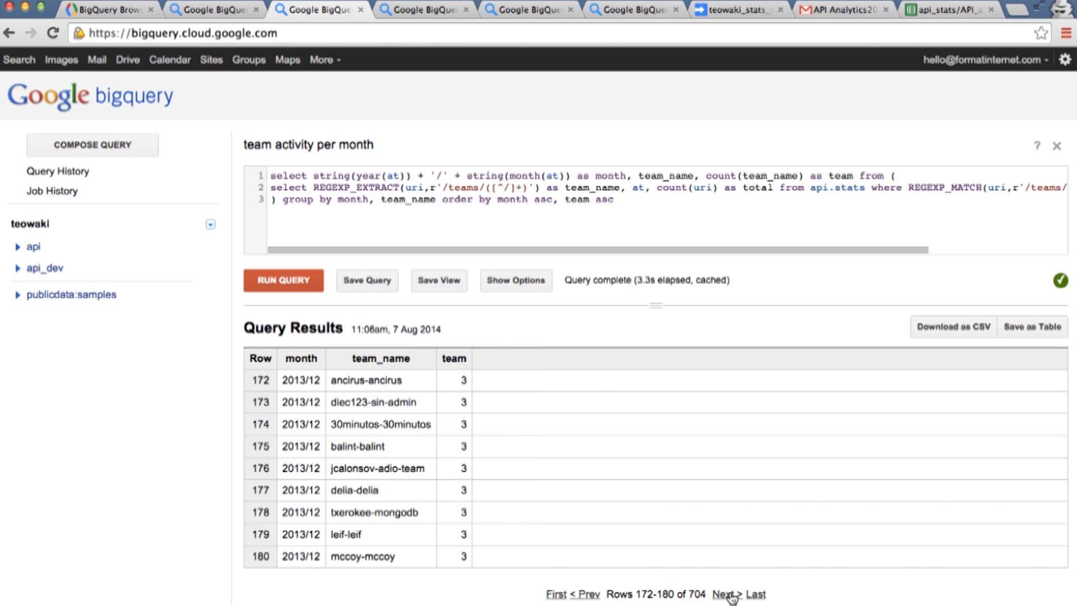
left_click(726, 594)
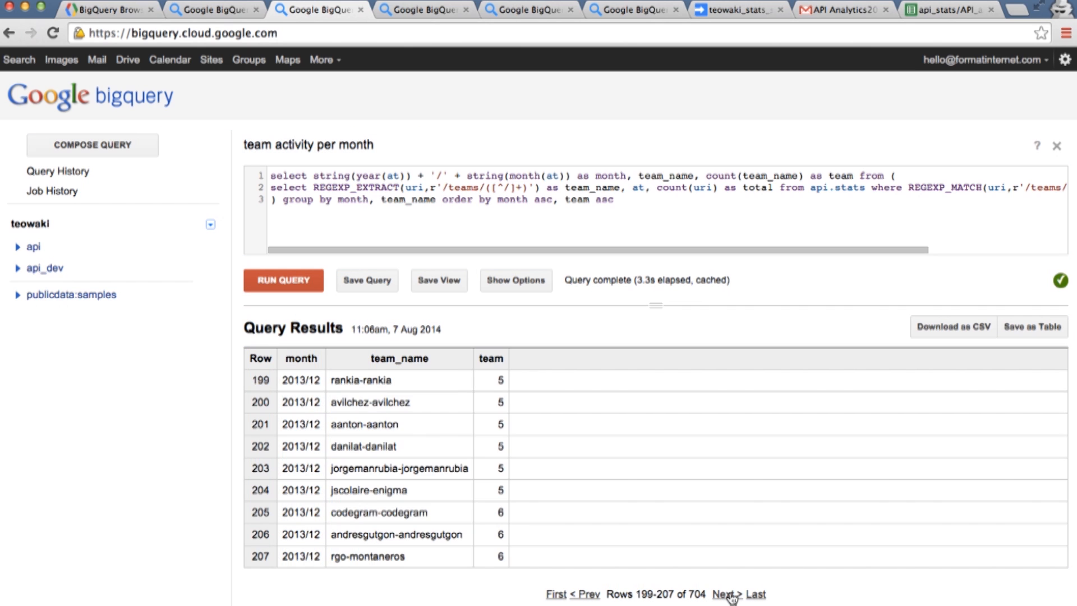
left_click(725, 594)
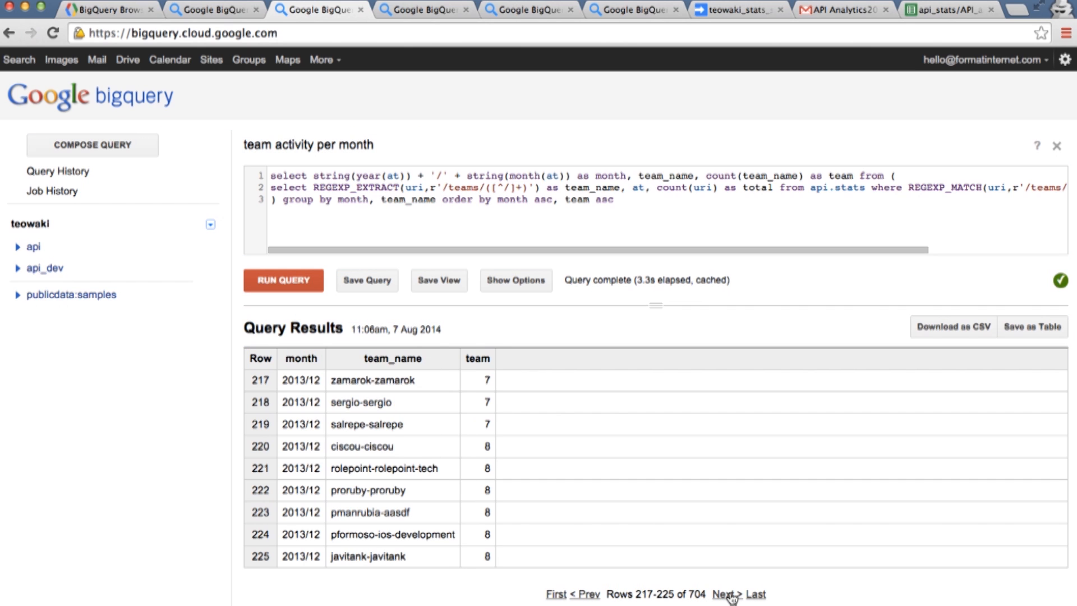
left_click(726, 594)
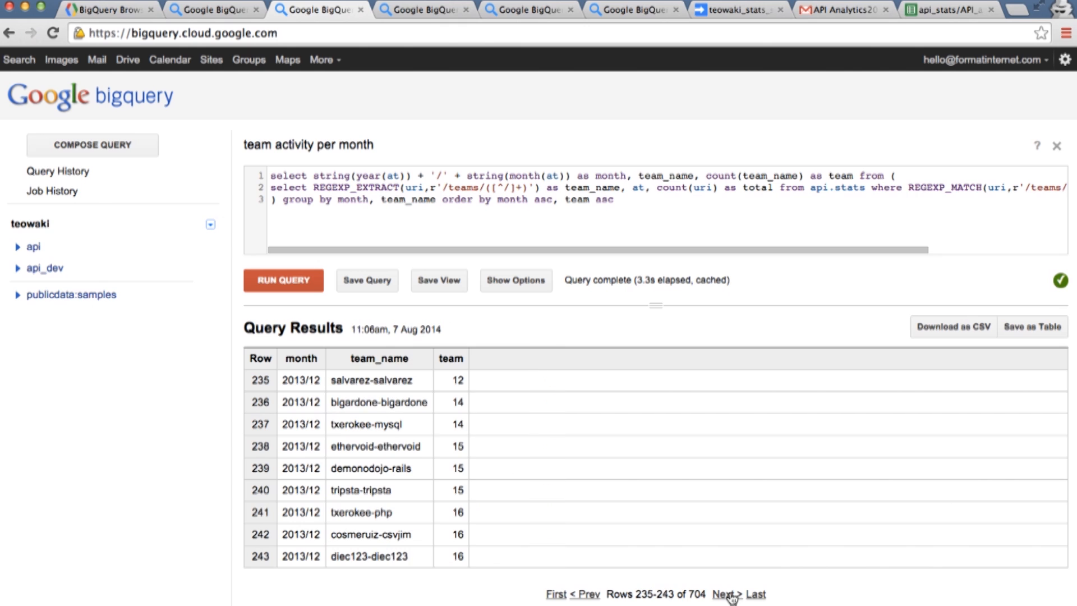
Advance one more results page before viewing the most active users query
left_click(725, 594)
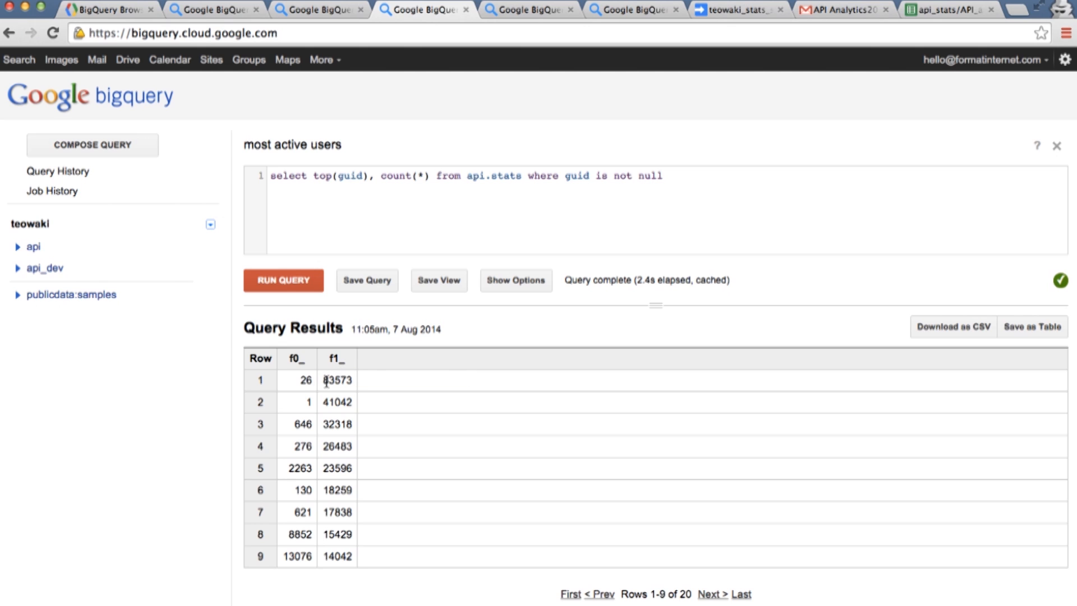
mouse_move(336, 359)
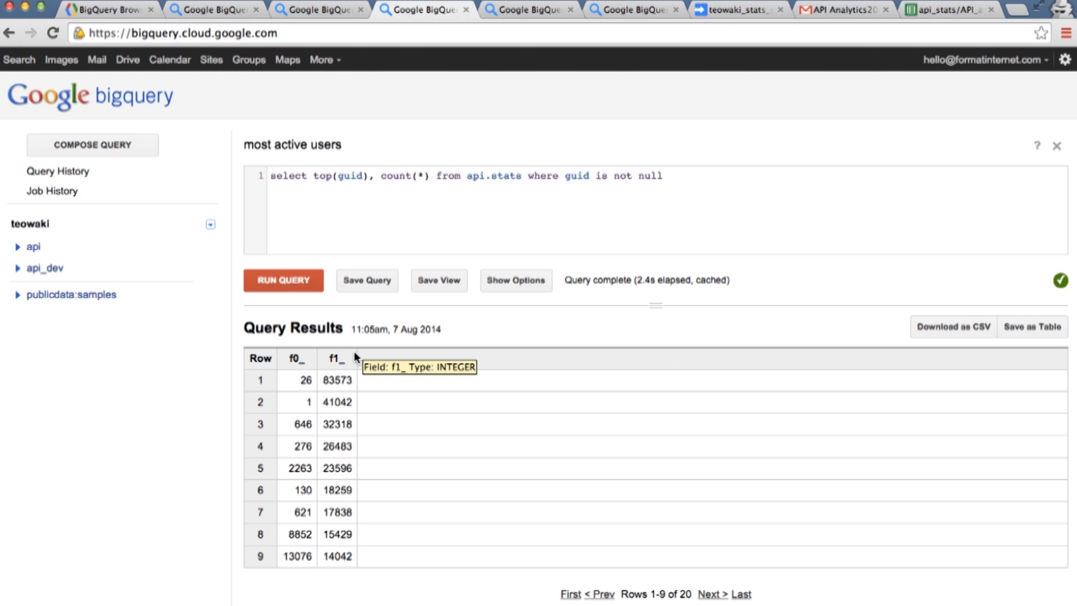
mouse_move(369, 349)
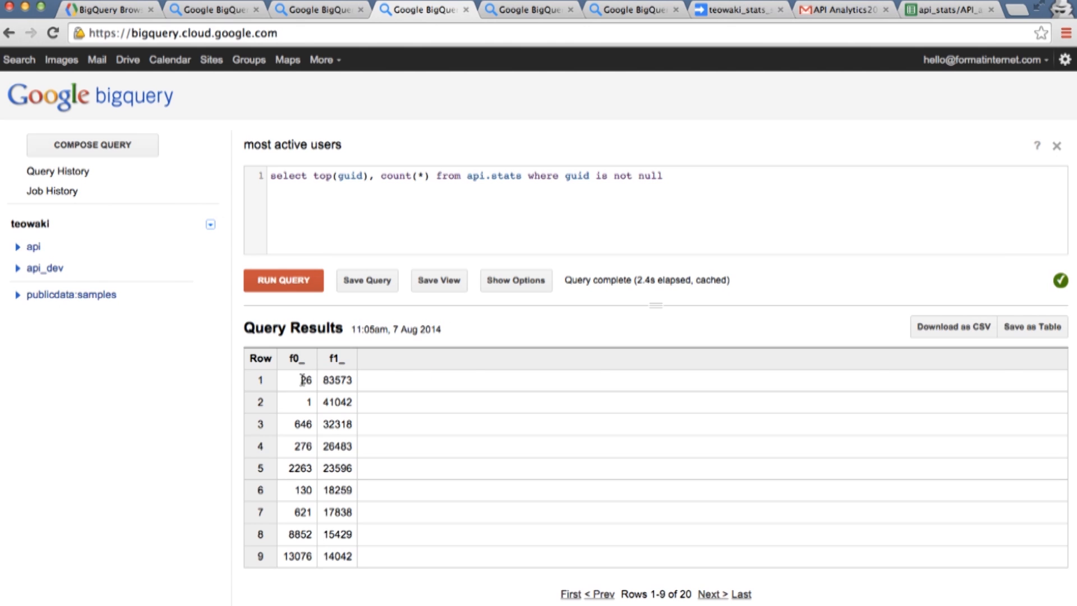
mouse_move(298, 485)
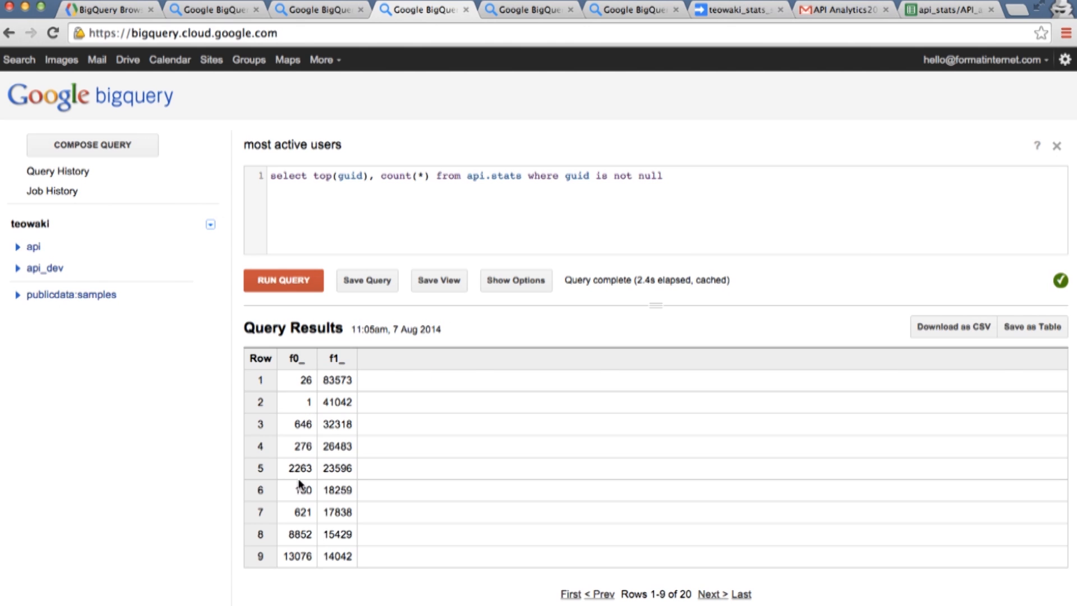
mouse_move(300, 405)
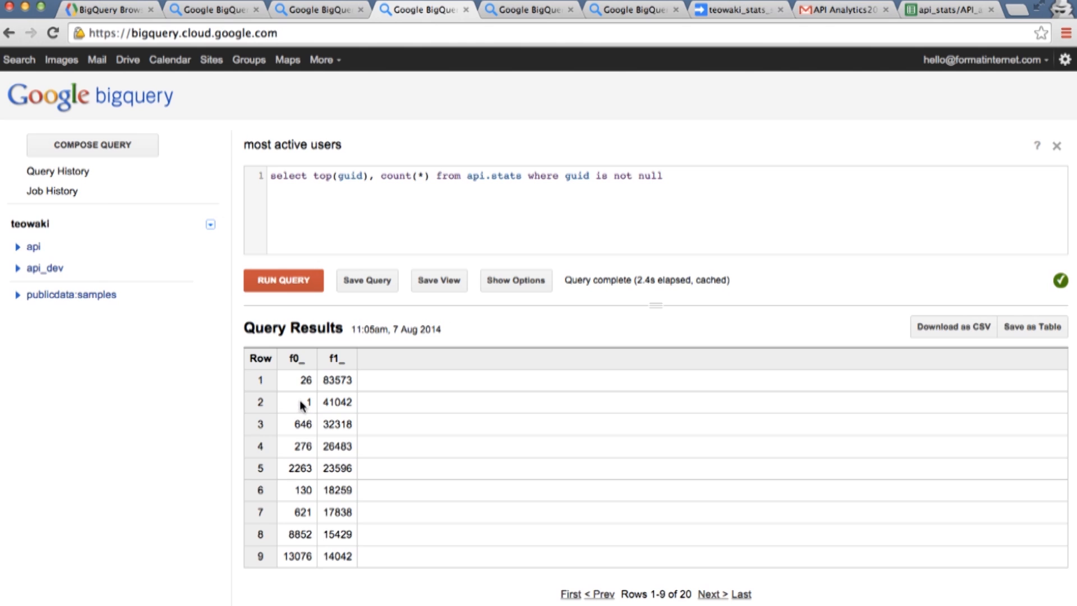
mouse_move(298, 394)
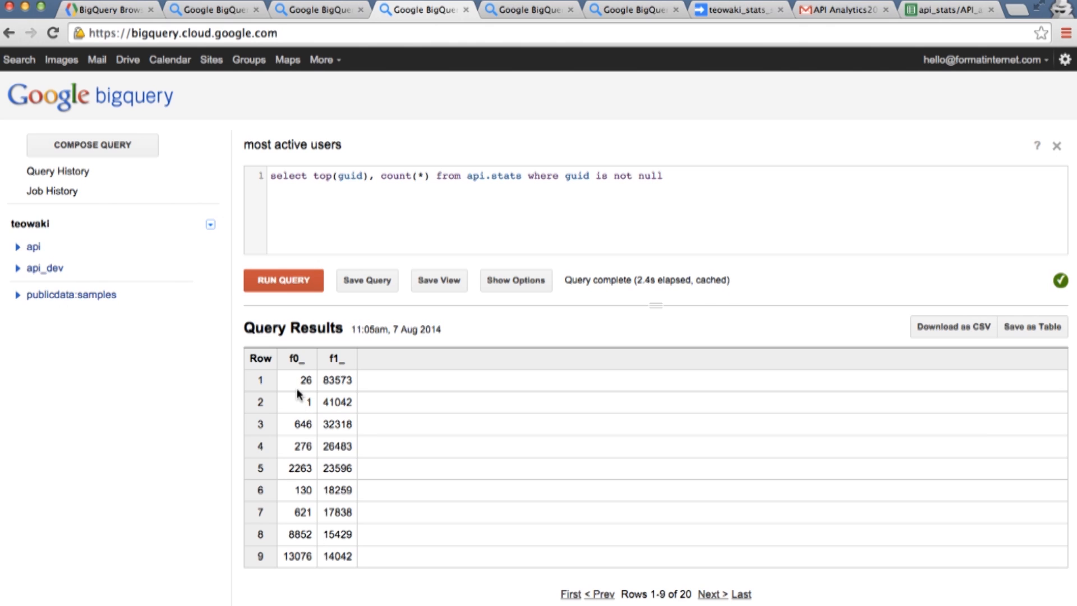
mouse_move(325, 371)
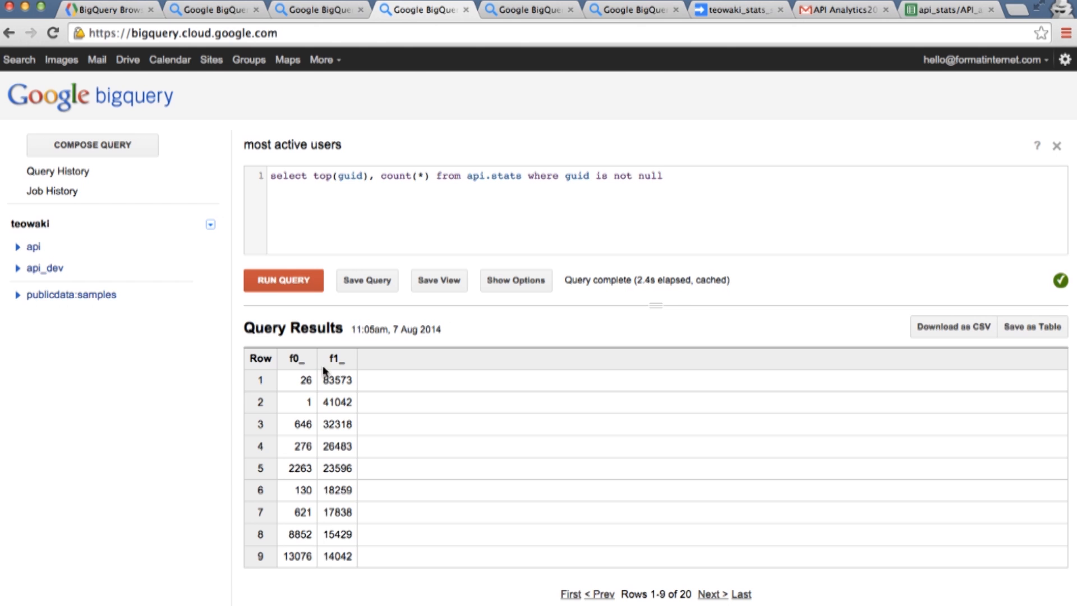
mouse_move(493, 39)
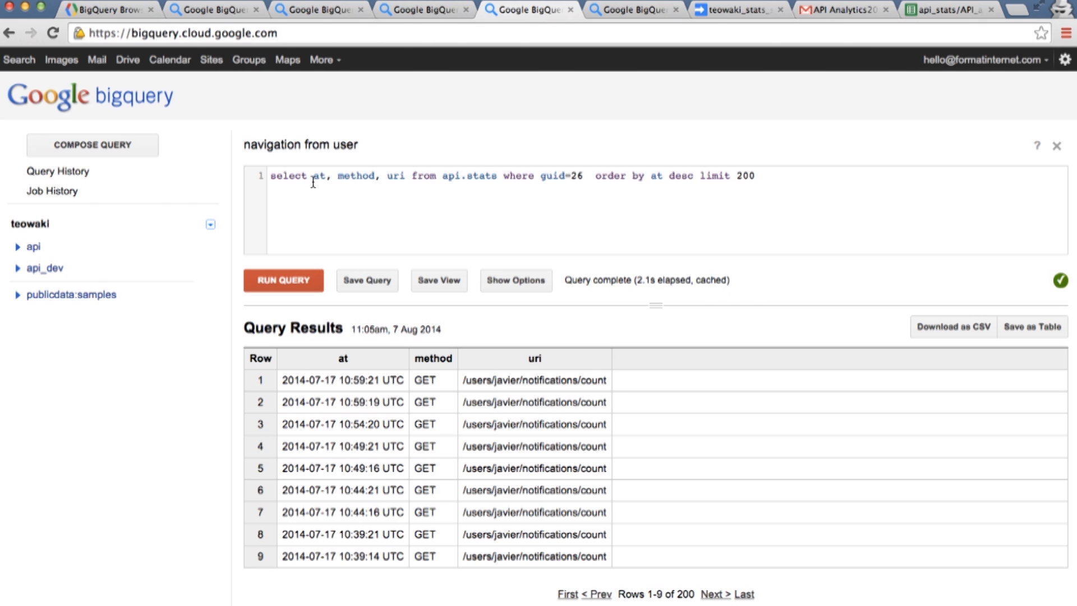
Page the guid 26 navigation query's 200 request rows forward to rows 64-72
double_click(356, 176)
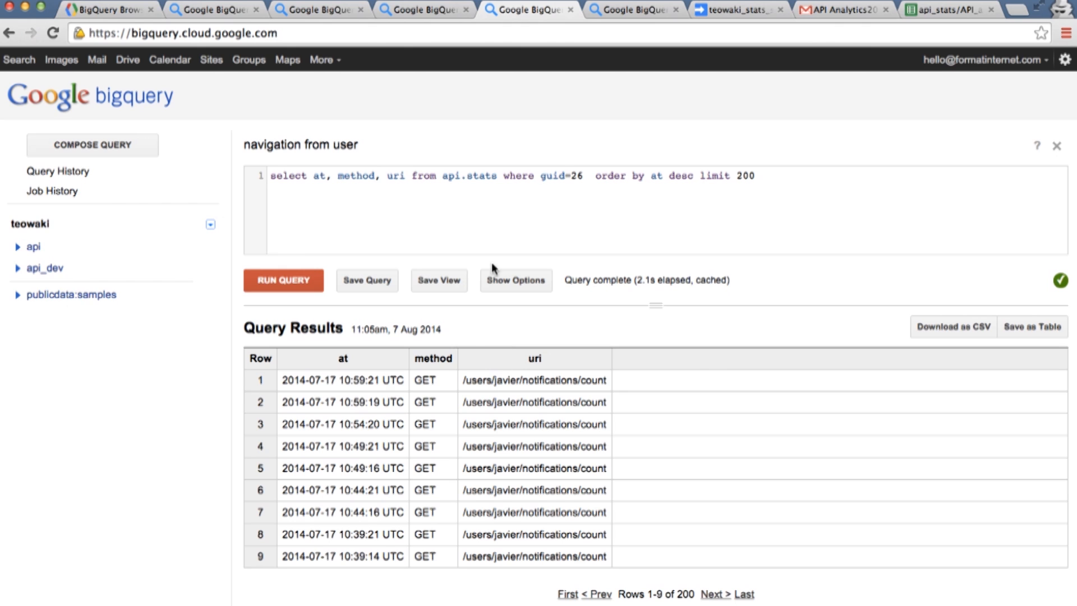
mouse_move(528, 385)
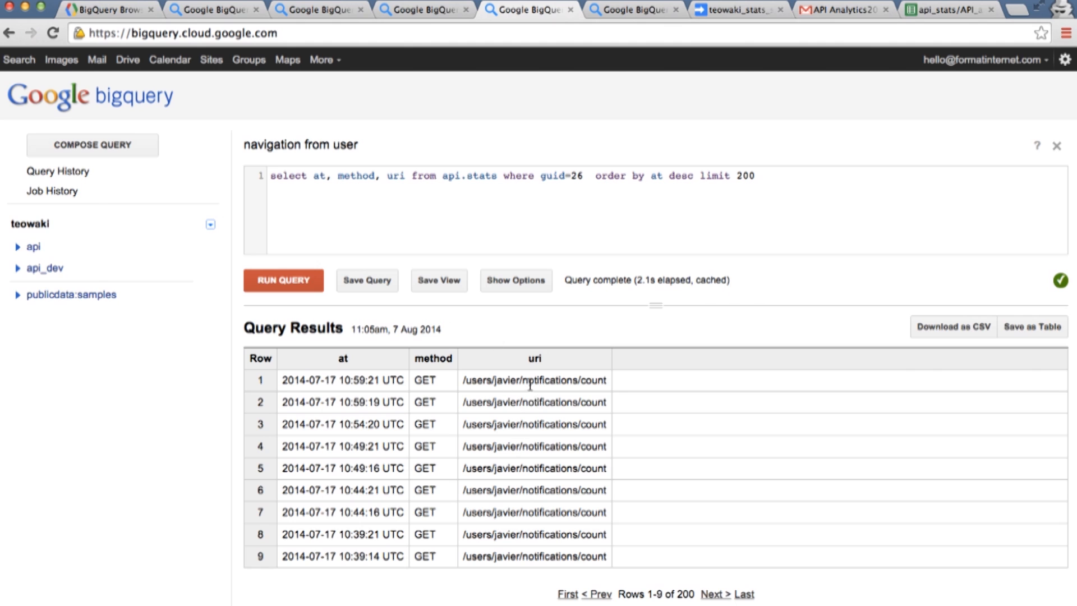
left_click(717, 594)
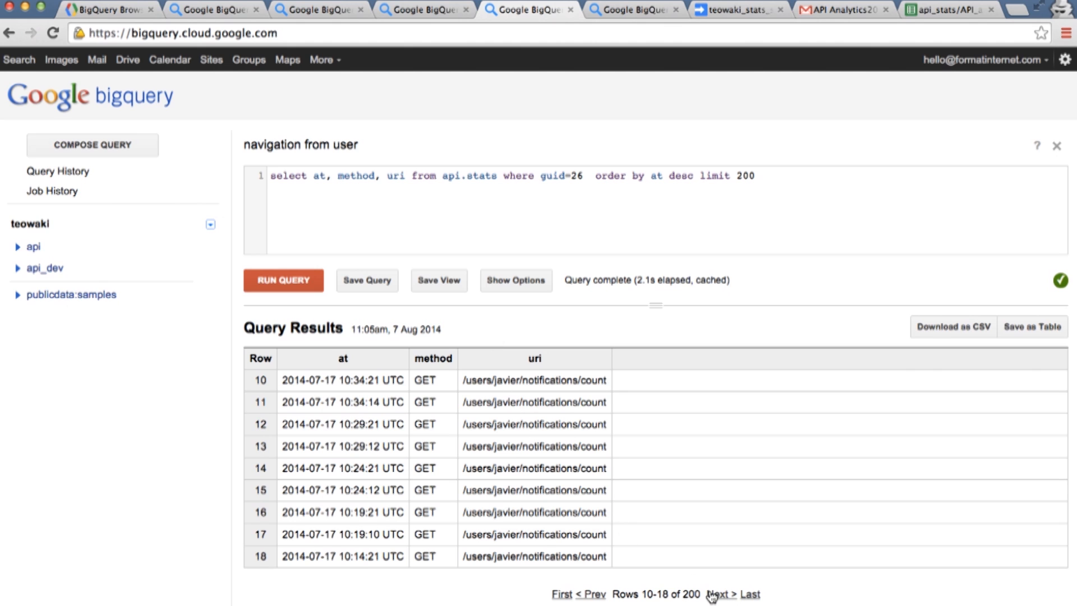
left_click(722, 595)
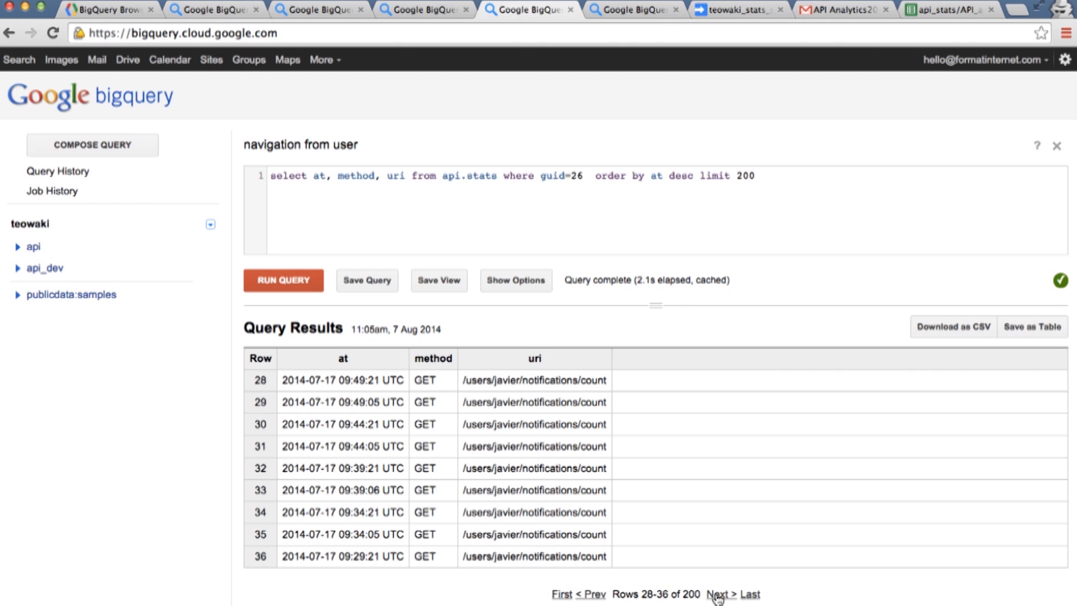
left_click(720, 594)
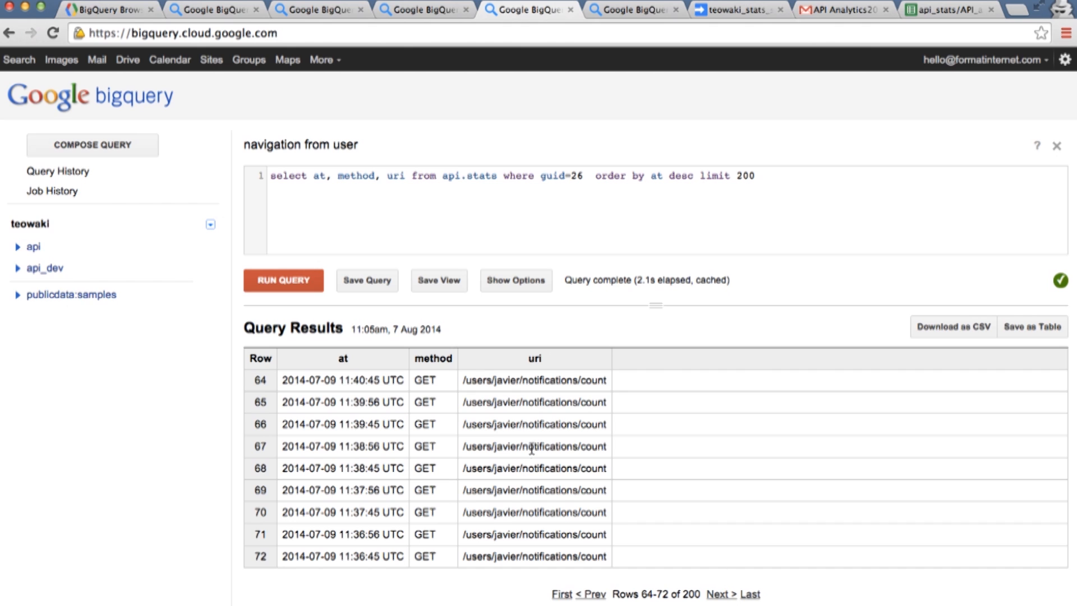
mouse_move(574, 169)
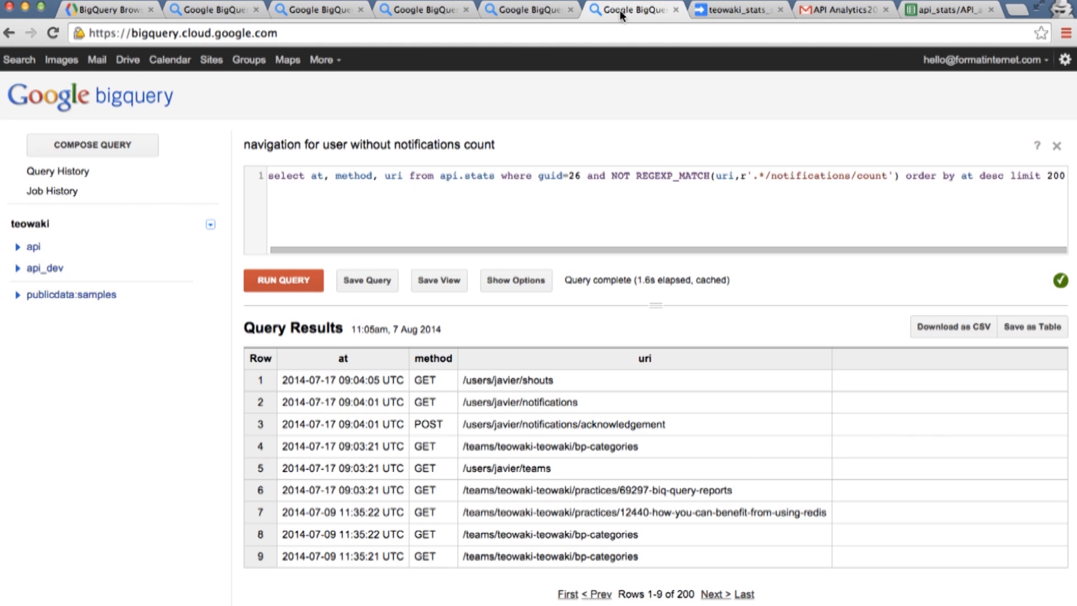
mouse_move(451, 253)
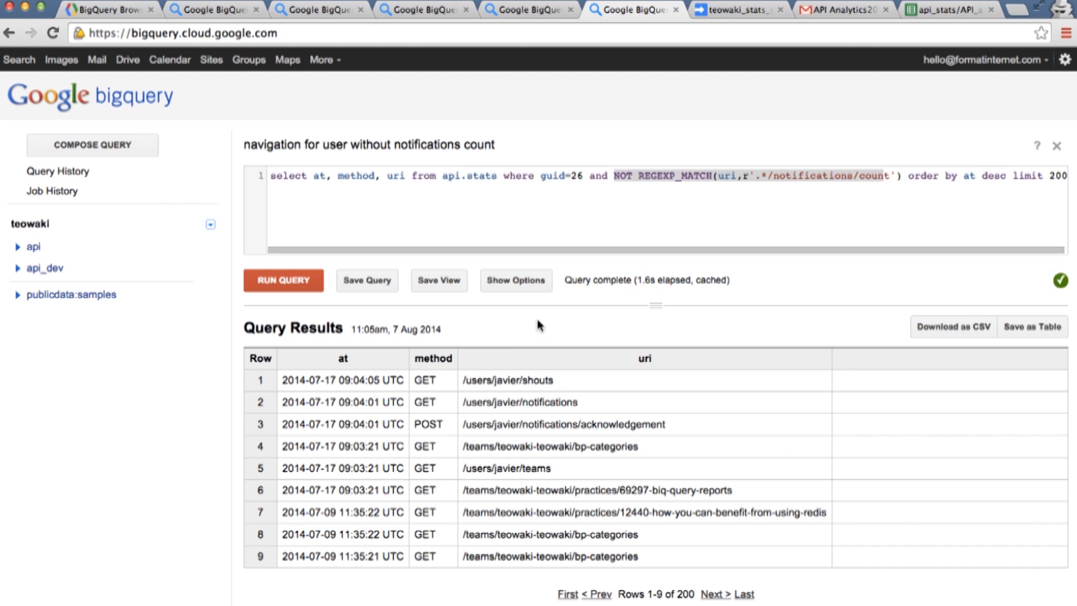
mouse_move(497, 370)
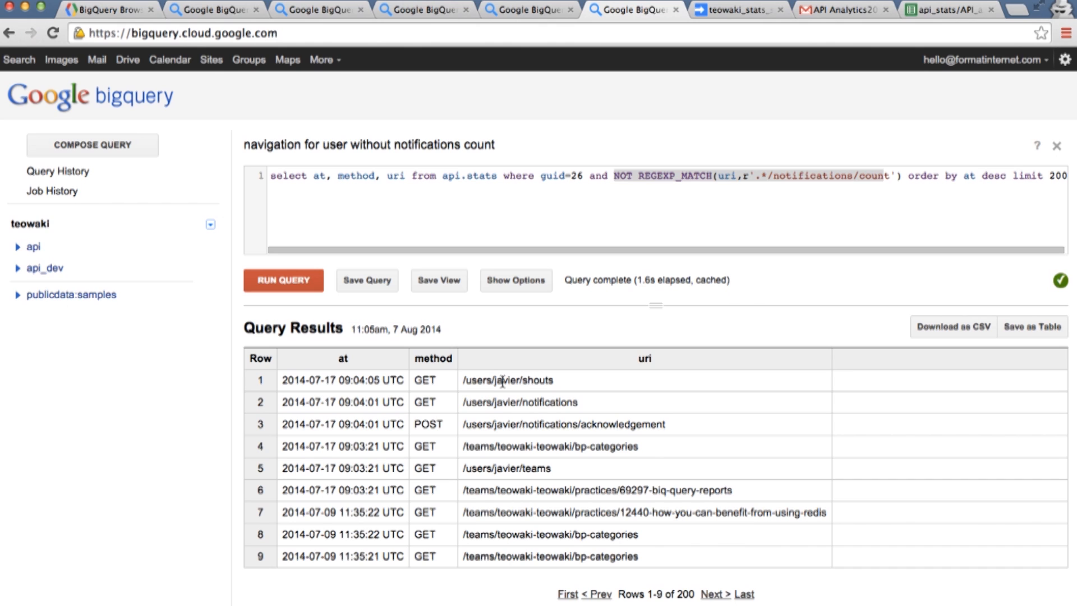
mouse_move(520, 446)
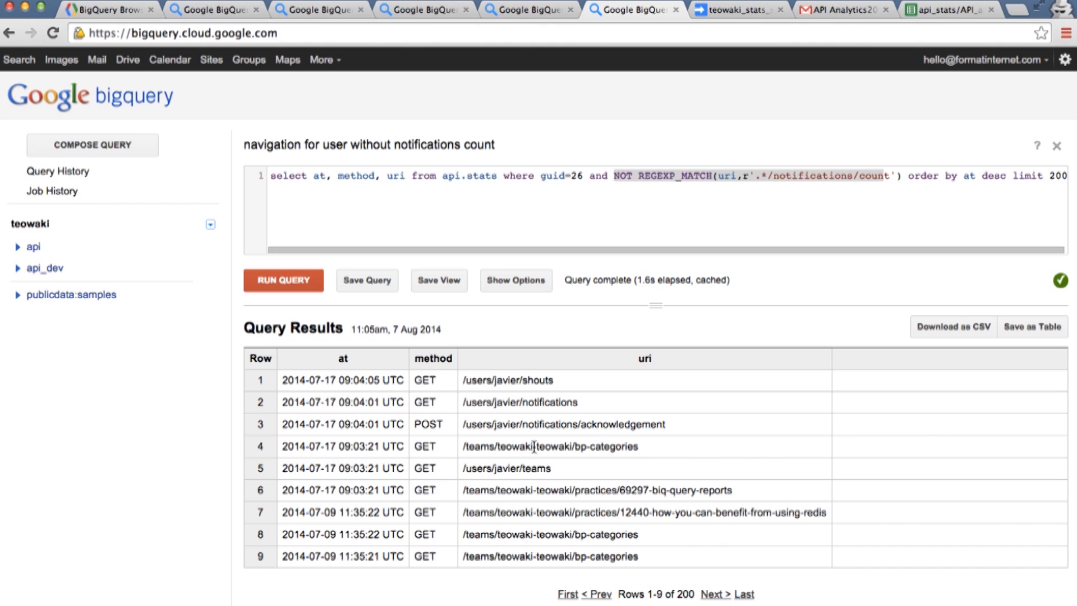
mouse_move(545, 472)
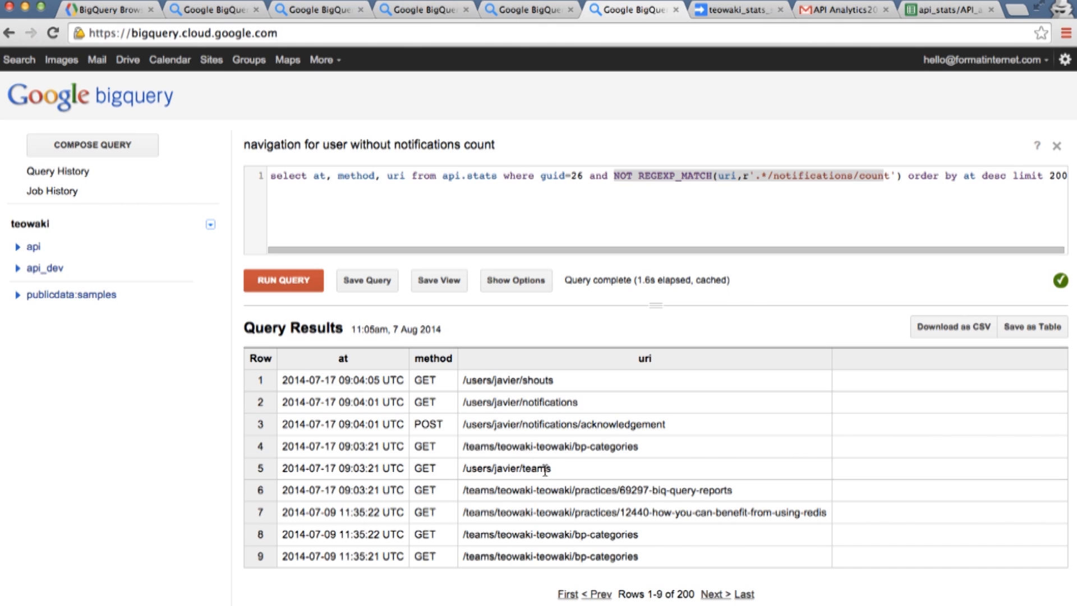
mouse_move(654, 562)
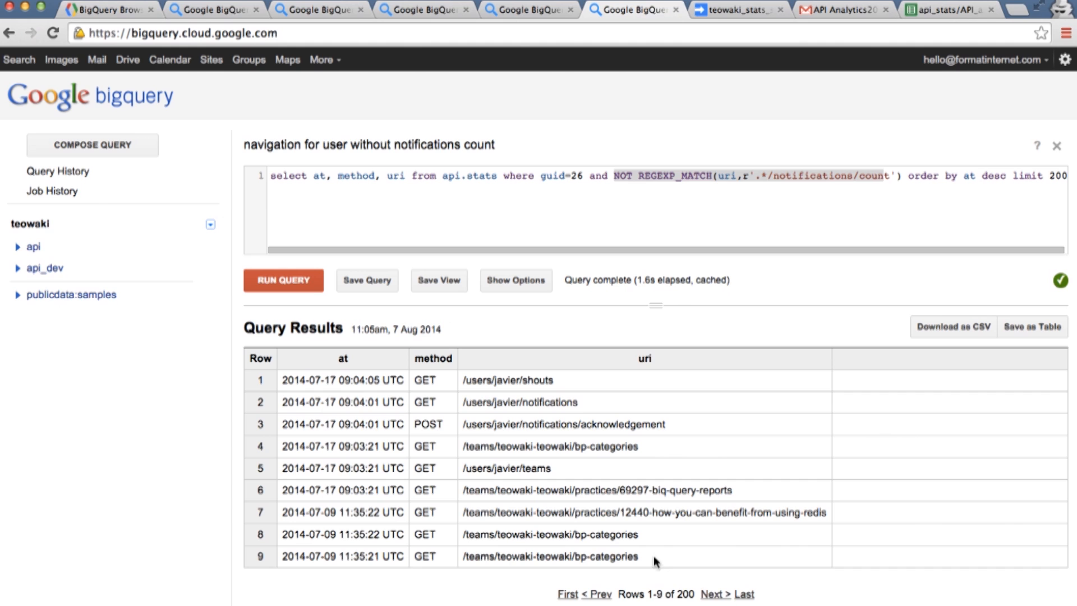
Page the no-notifications navigation query results to rows 19-27 of 200
left_click(720, 595)
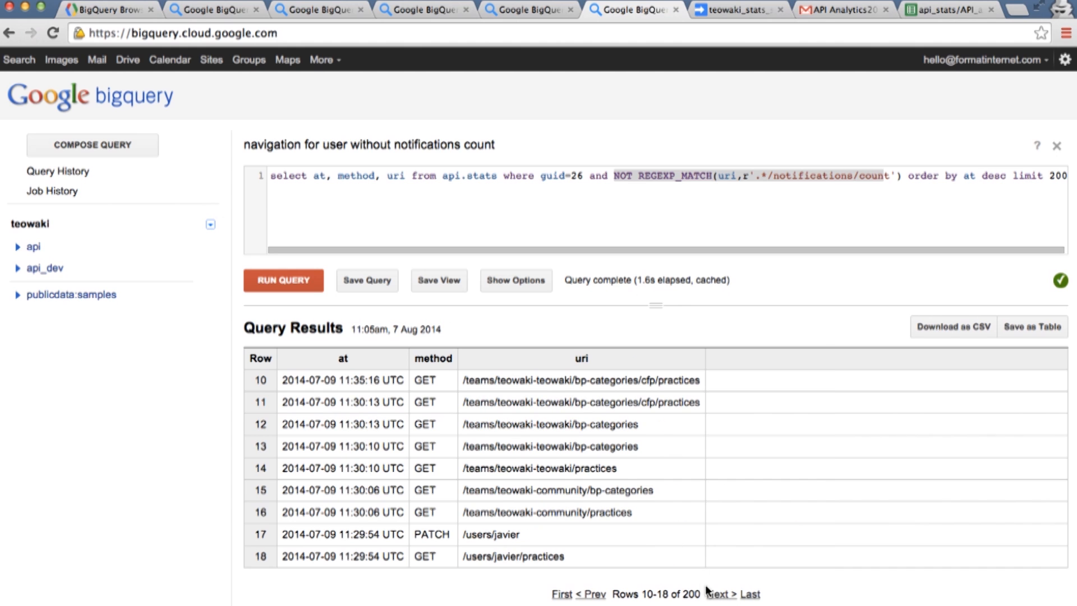
left_click(722, 593)
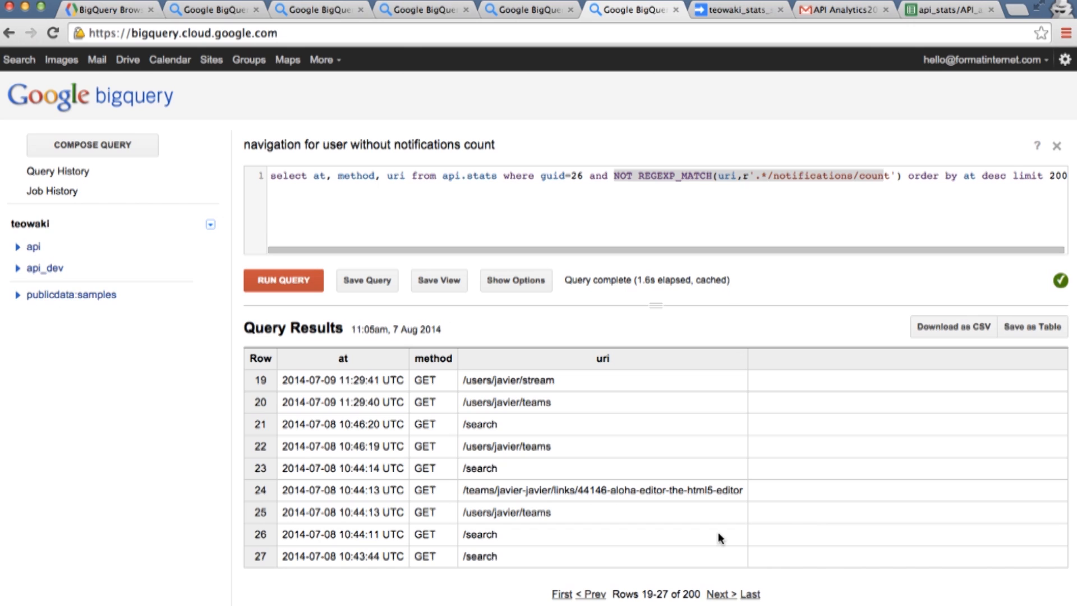
mouse_move(711, 491)
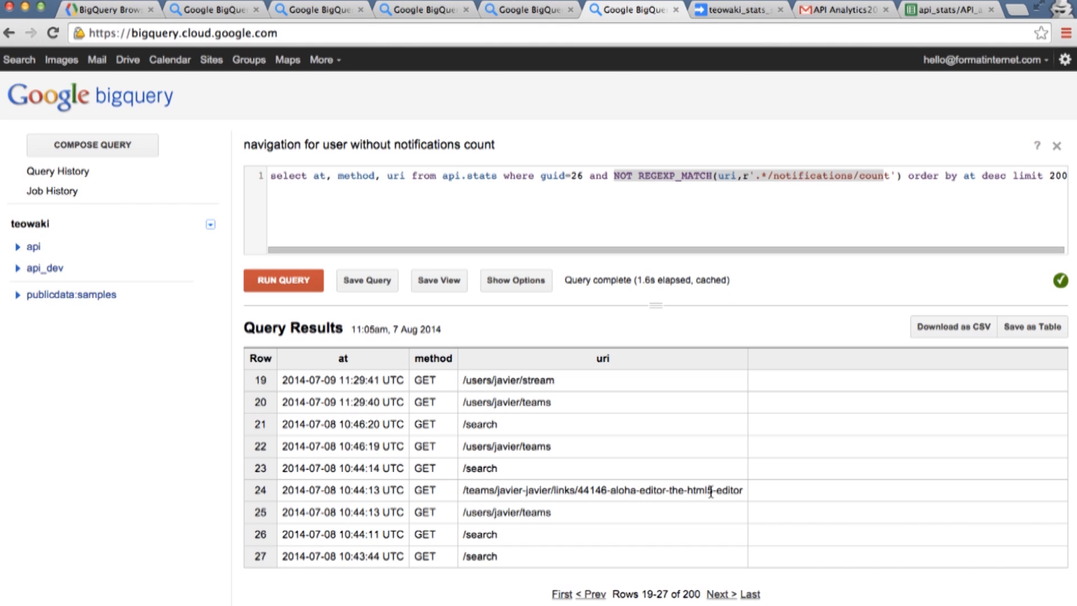
mouse_move(708, 479)
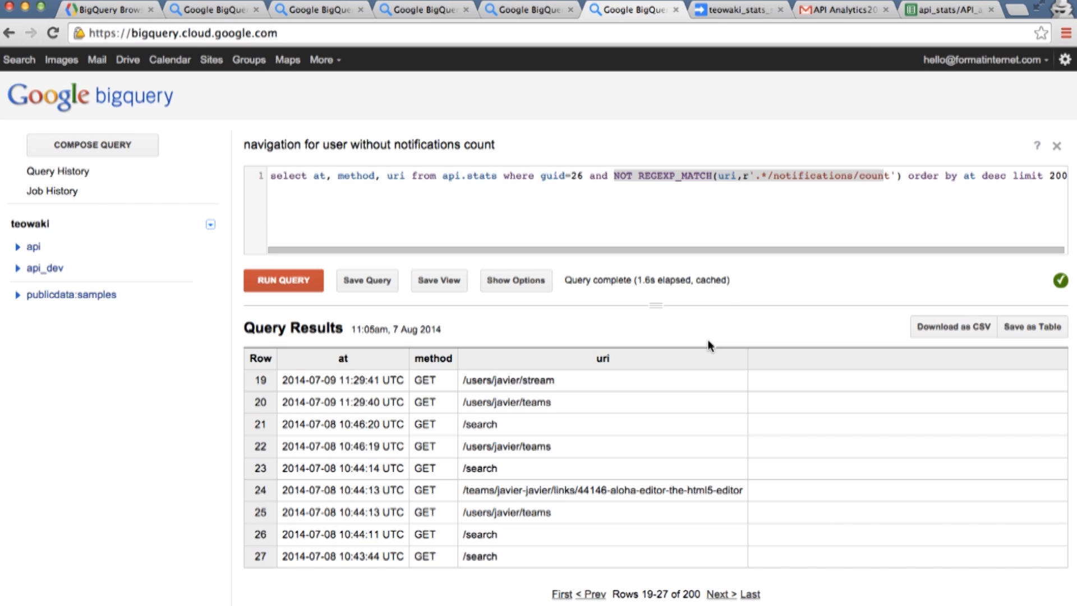
mouse_move(758, 203)
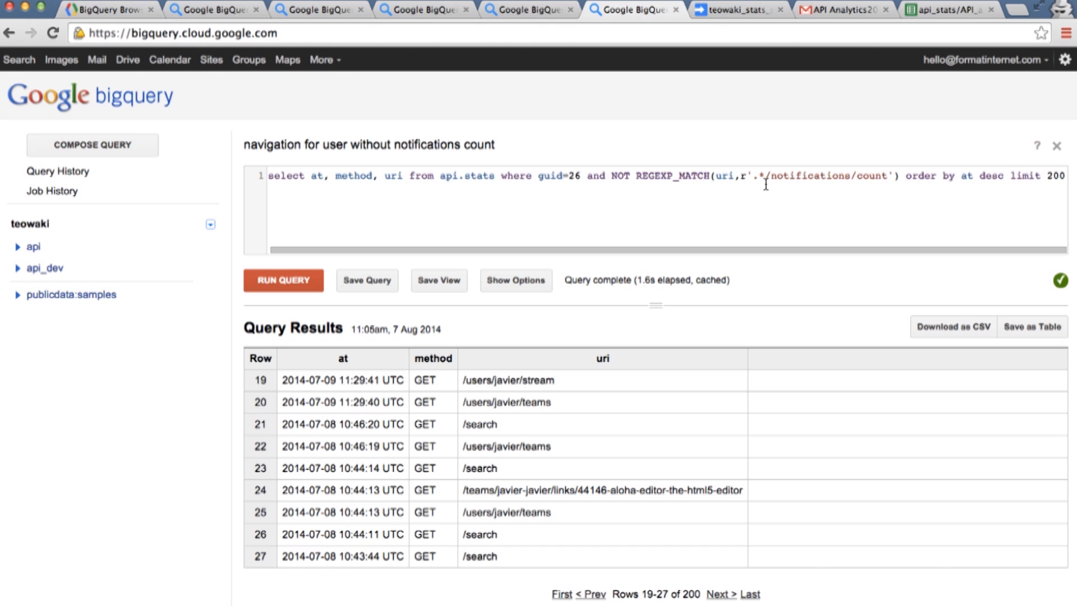
mouse_move(657, 298)
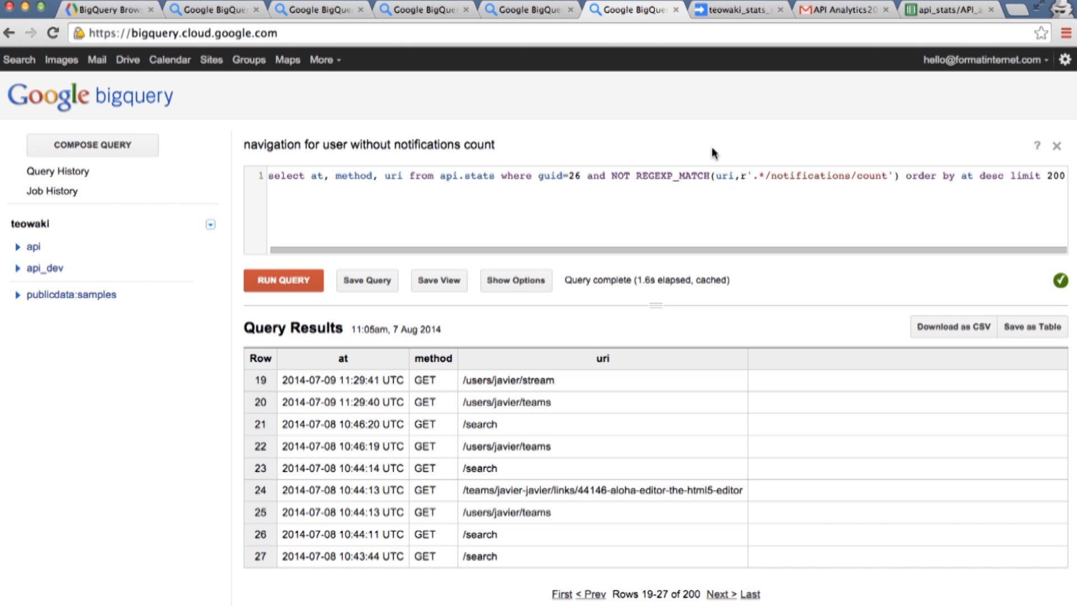
Switch to teowaki_stats_script's main.gs and highlight the createFolder call
left_click(735, 10)
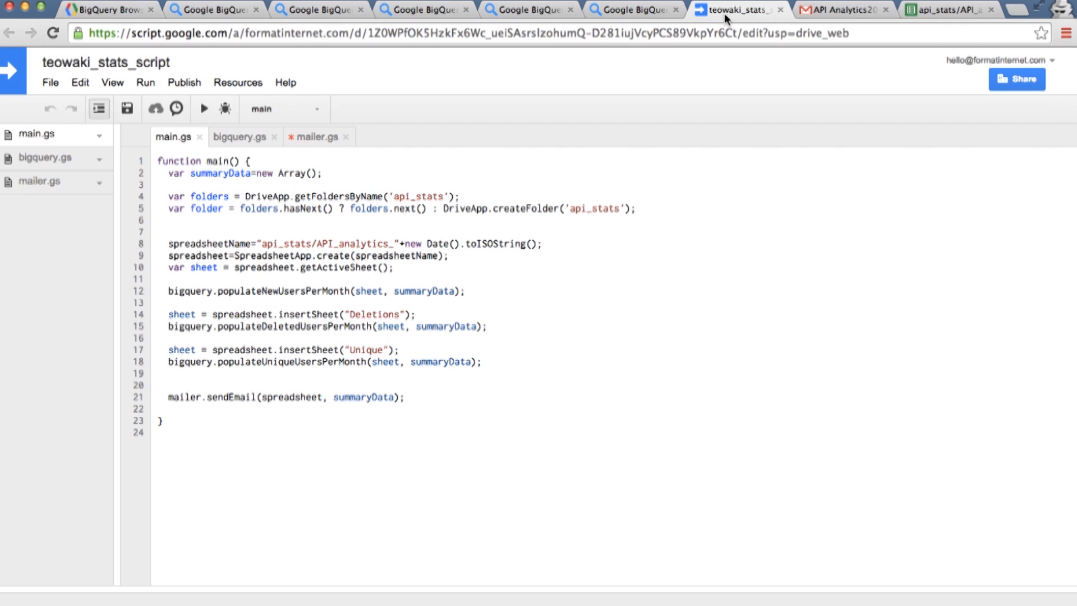
mouse_move(748, 90)
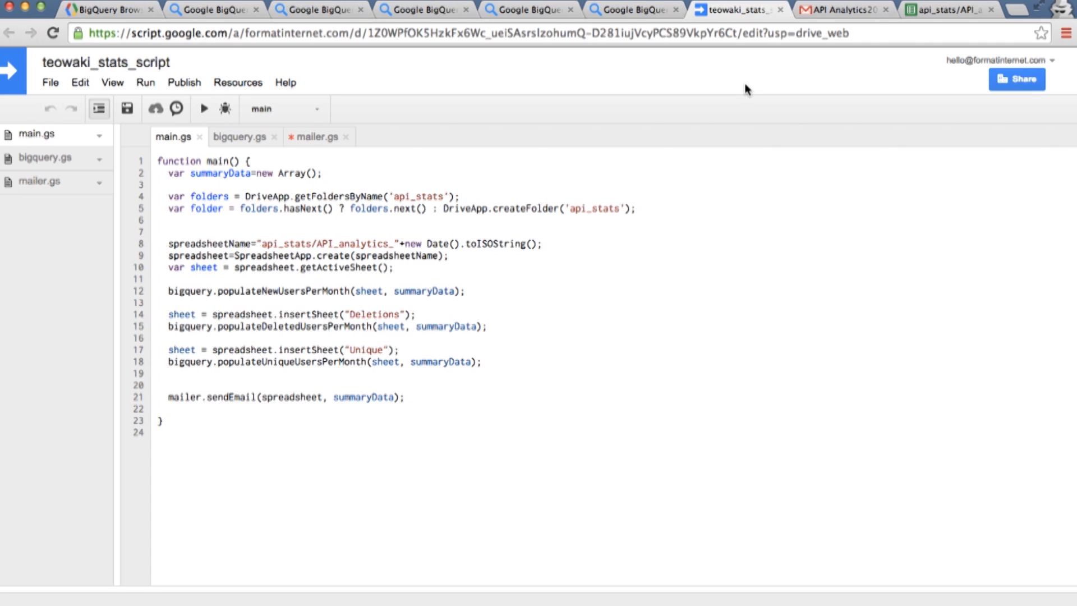
left_click(168, 173)
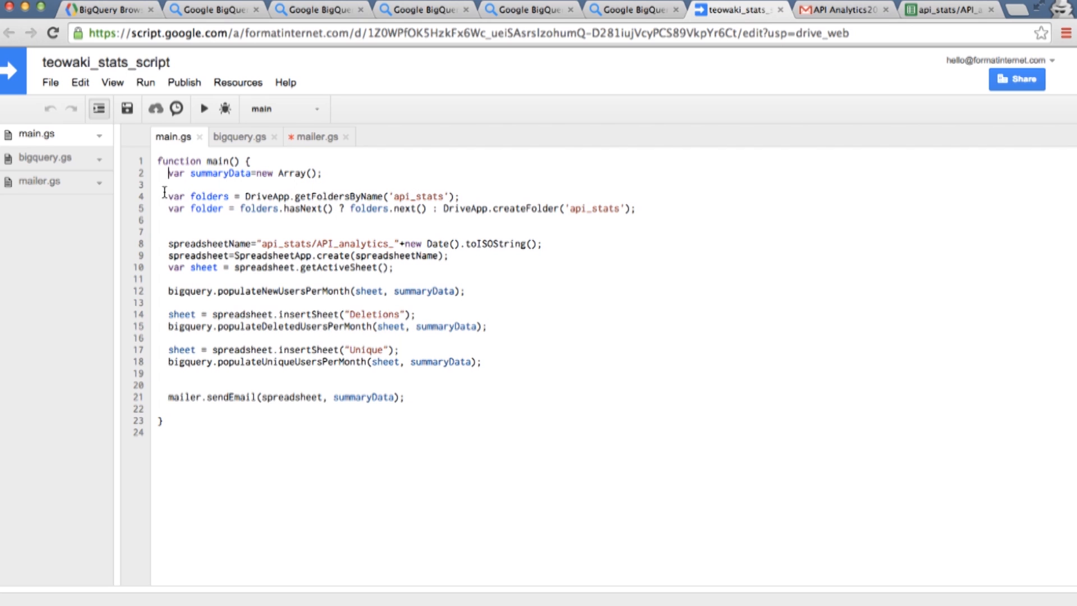
left_click_drag(168, 195, 536, 209)
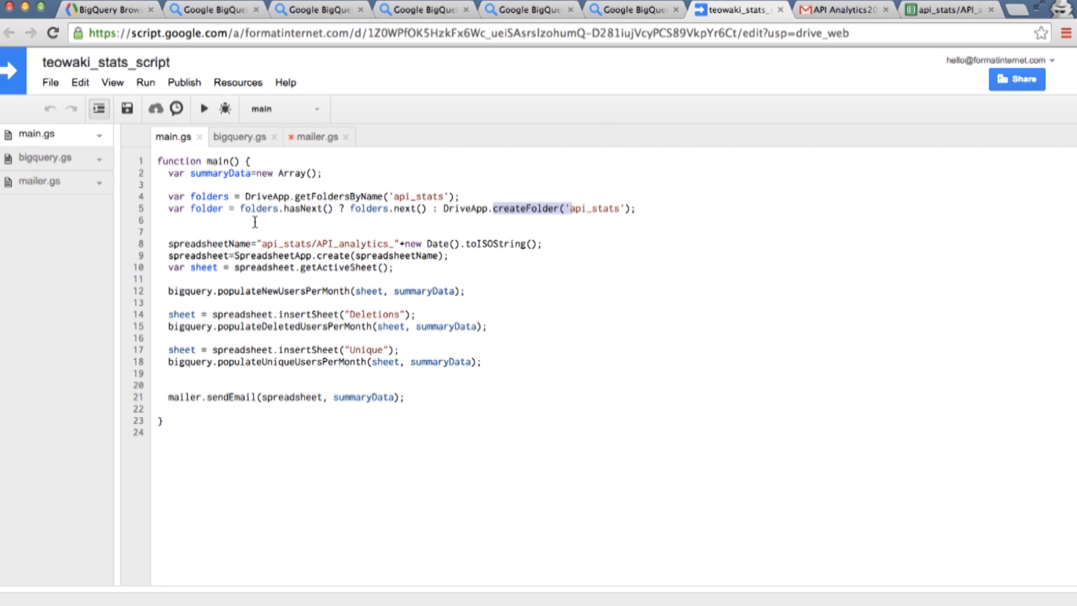
left_click(167, 243)
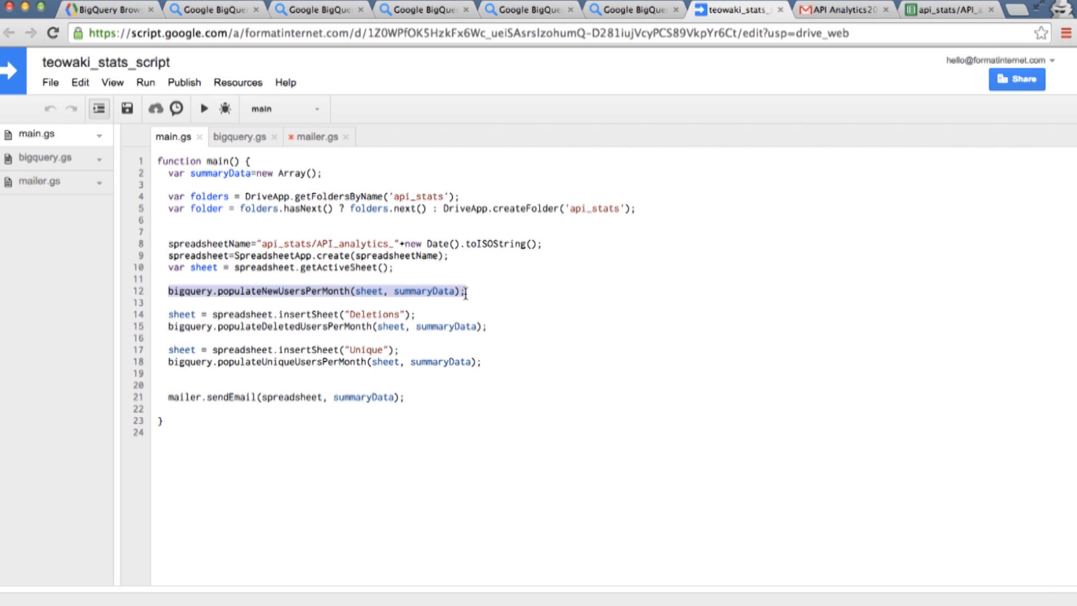
Highlight the Deletions insertSheet and populateDeletedUsersPerMonth calls, then the whole main body
double_click(281, 291)
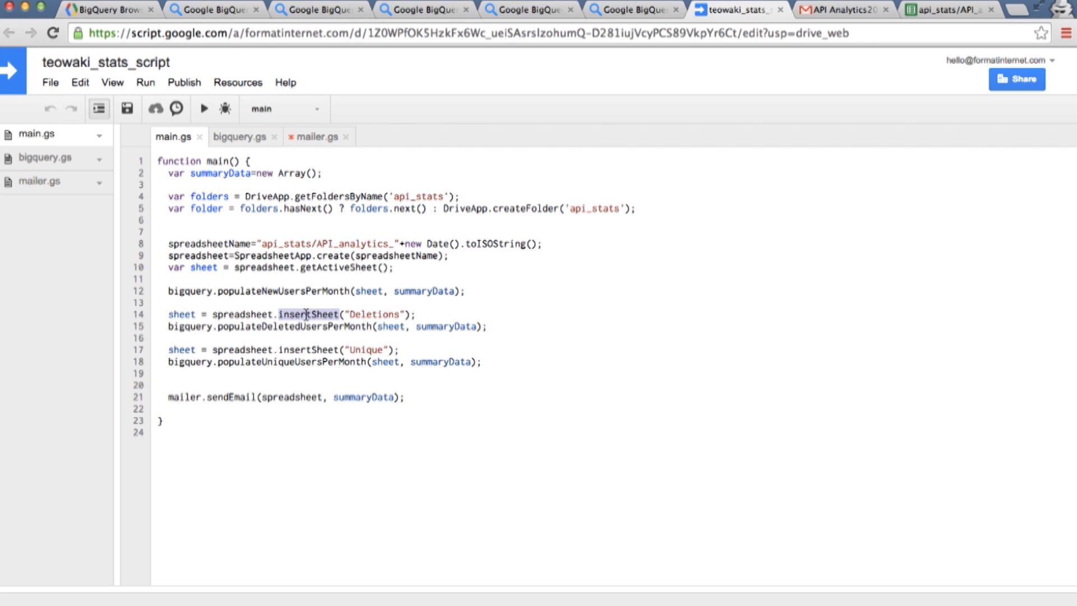
double_click(294, 327)
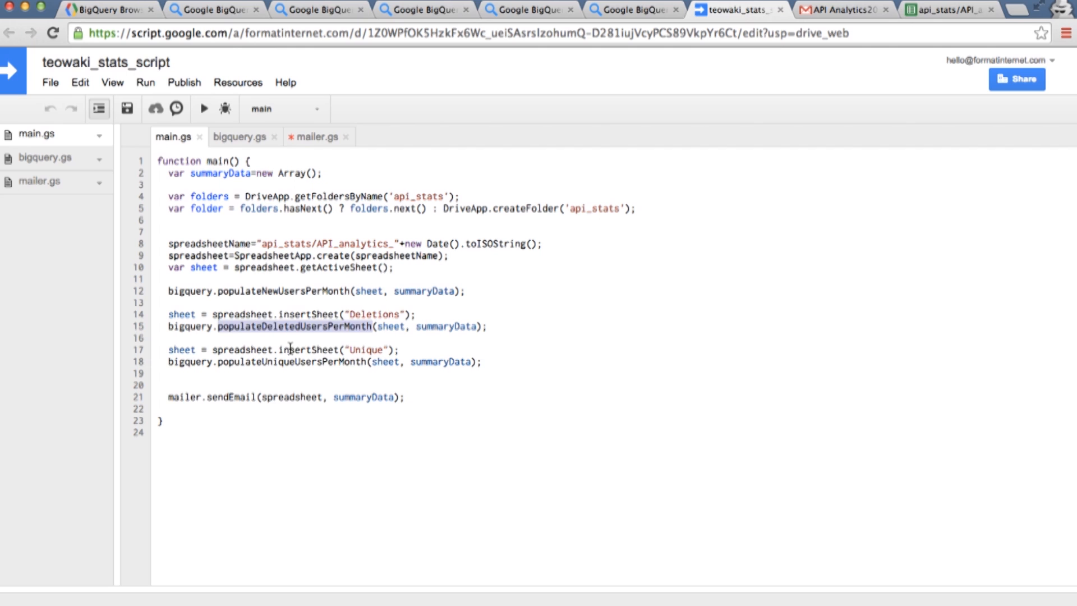
double_click(308, 351)
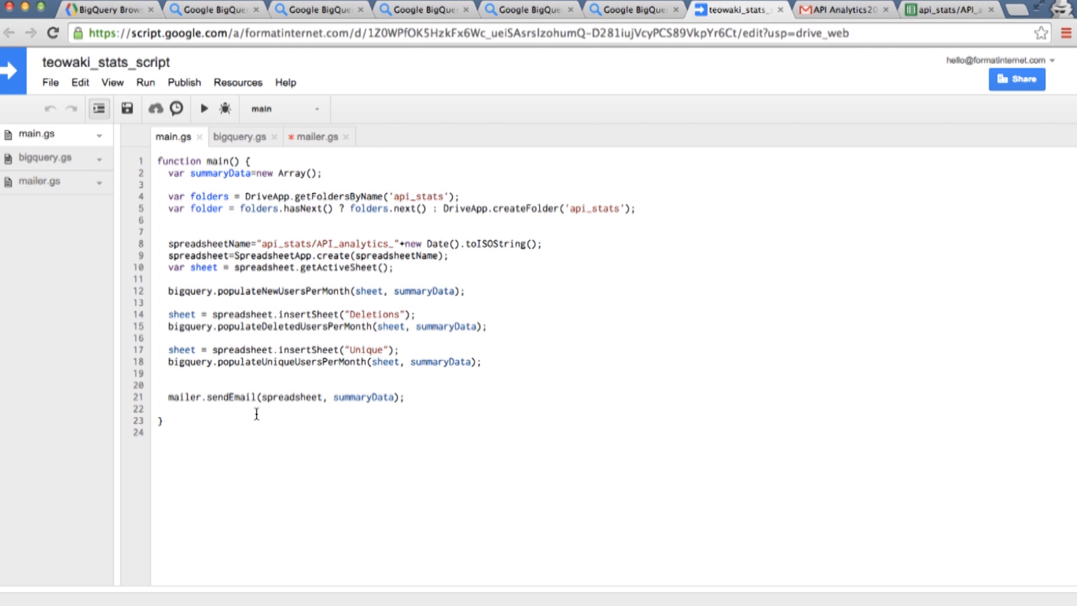
left_click_drag(188, 185, 161, 420)
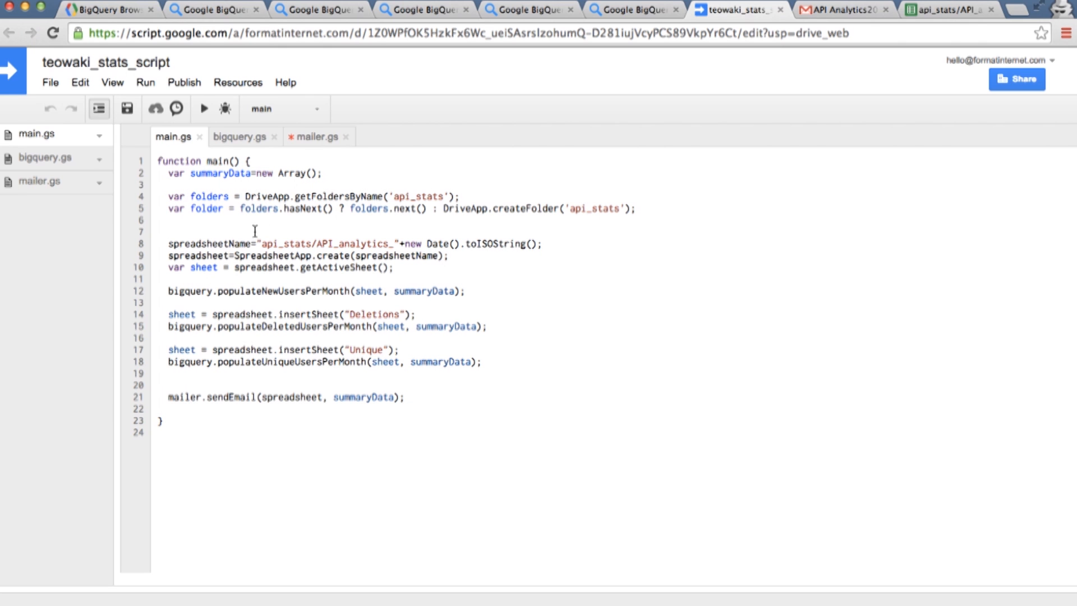
Open the API Analytics email's linked report, view its Unique sheet chart, and return to main.gs
left_click(842, 10)
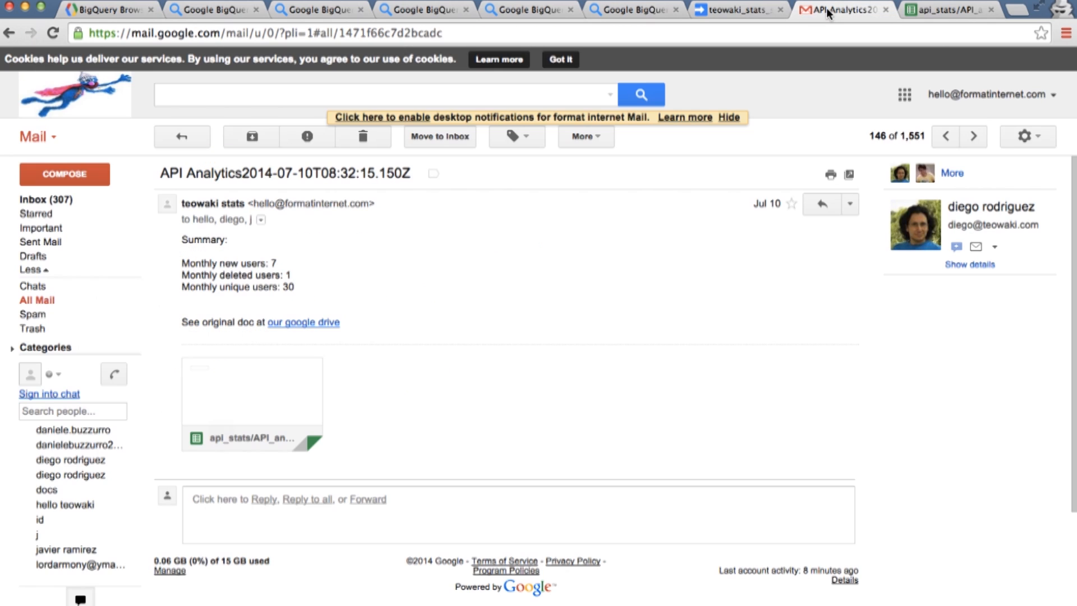
mouse_move(287, 257)
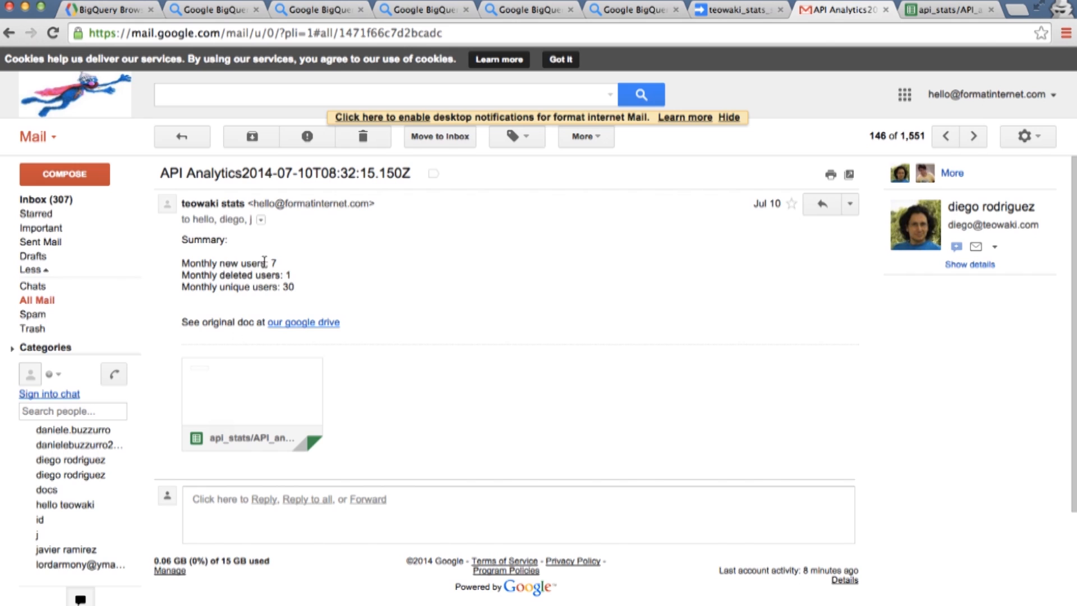
mouse_move(270, 276)
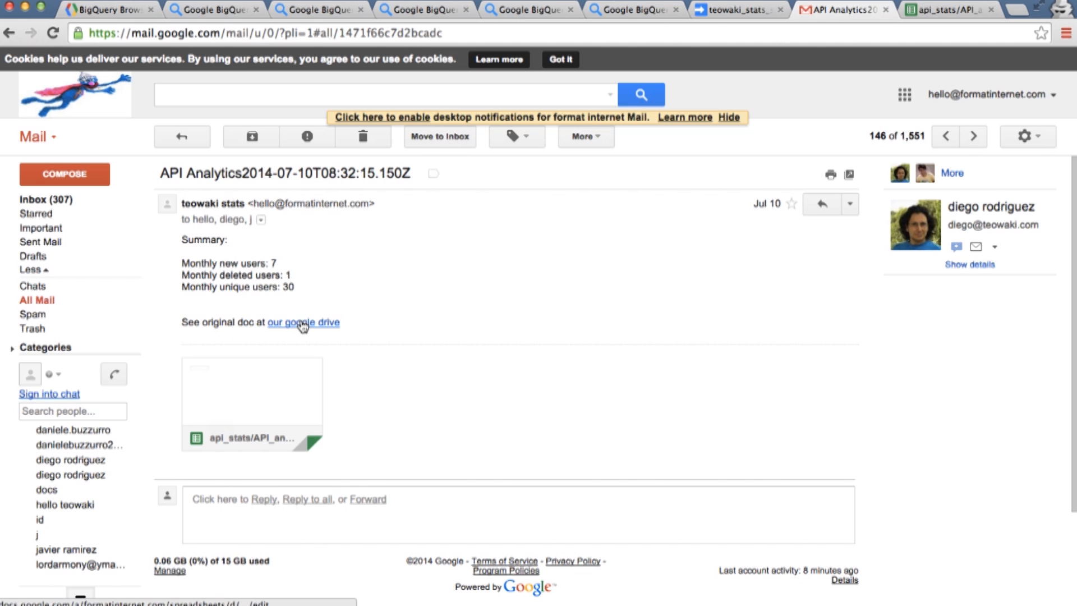
left_click(303, 322)
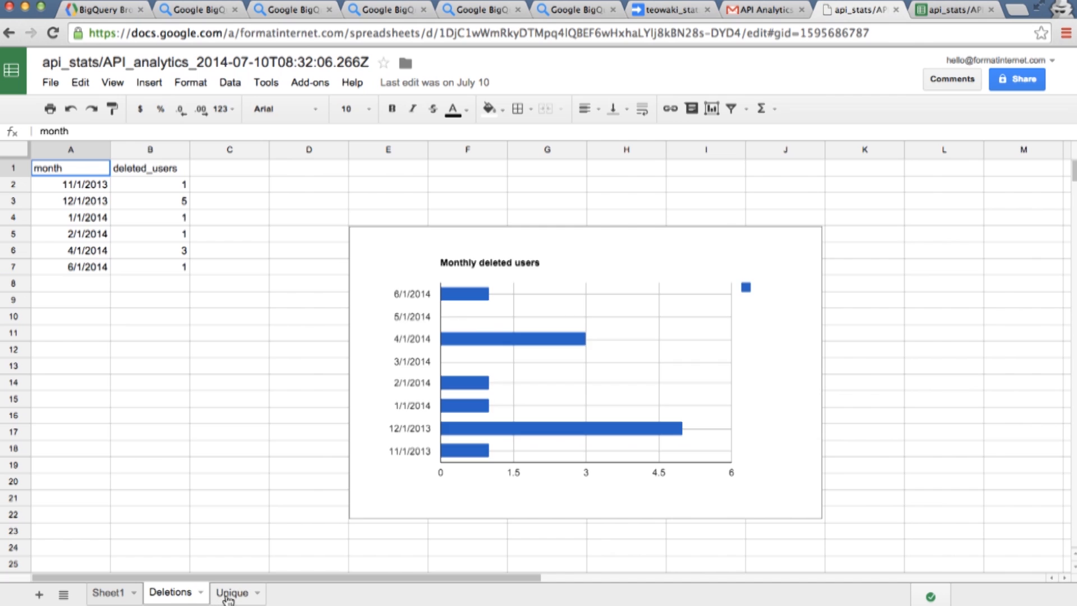
left_click(232, 592)
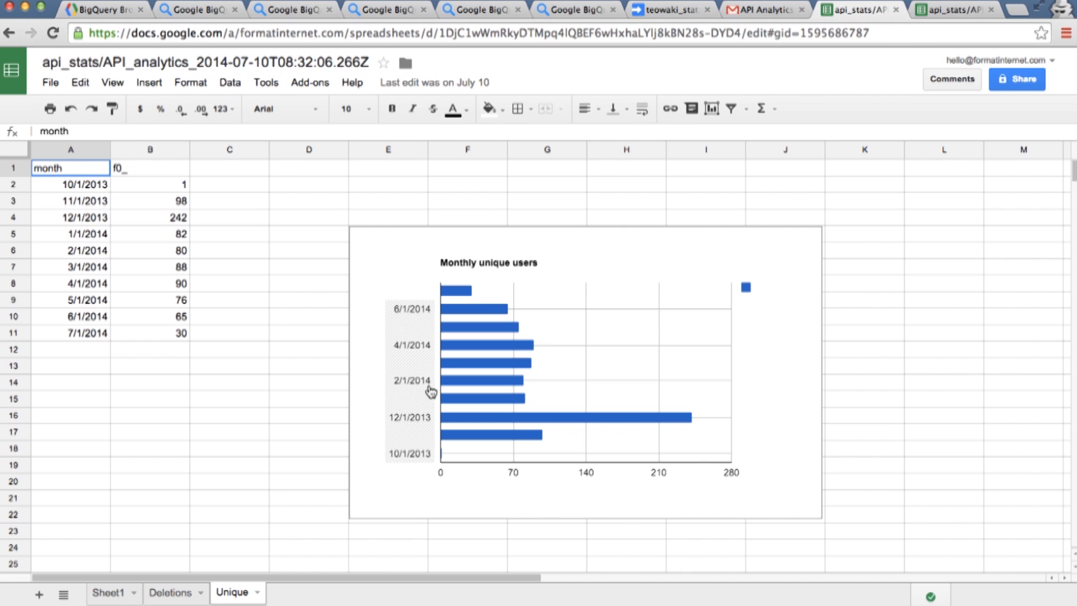
mouse_move(473, 301)
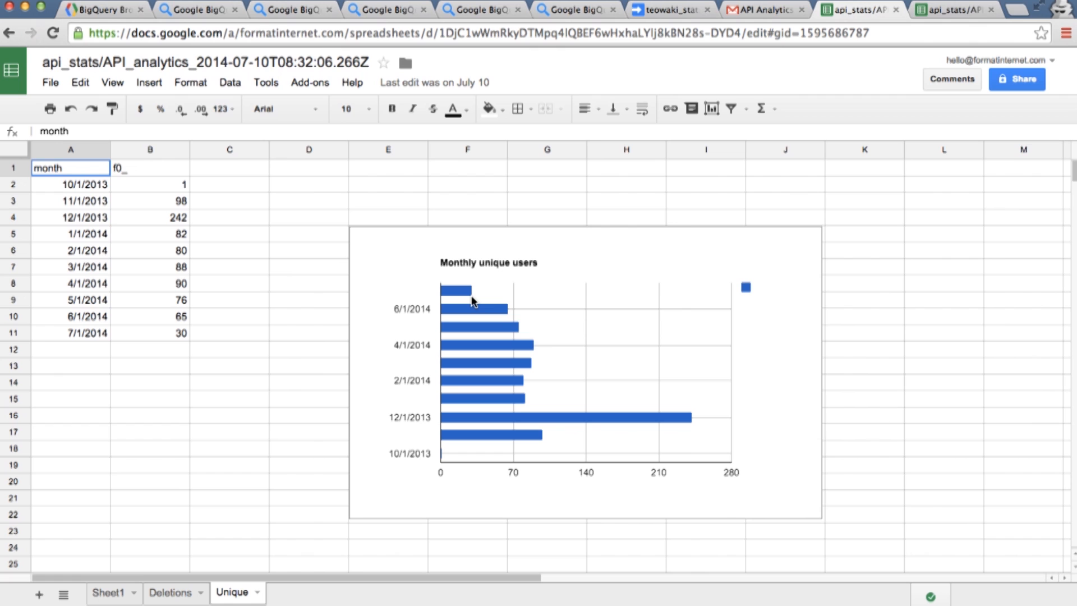
mouse_move(295, 317)
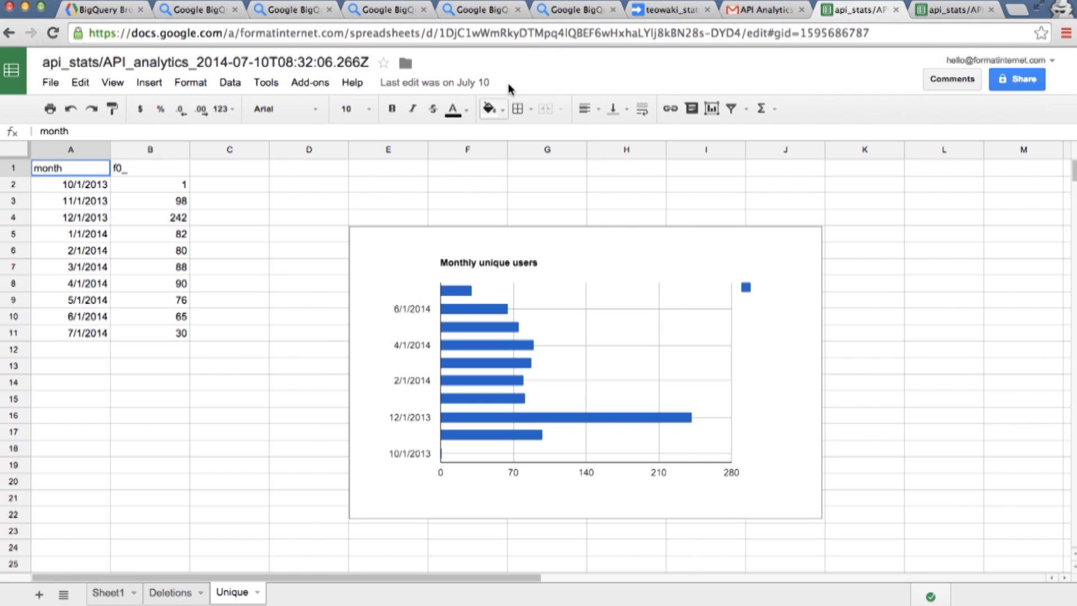
left_click(665, 10)
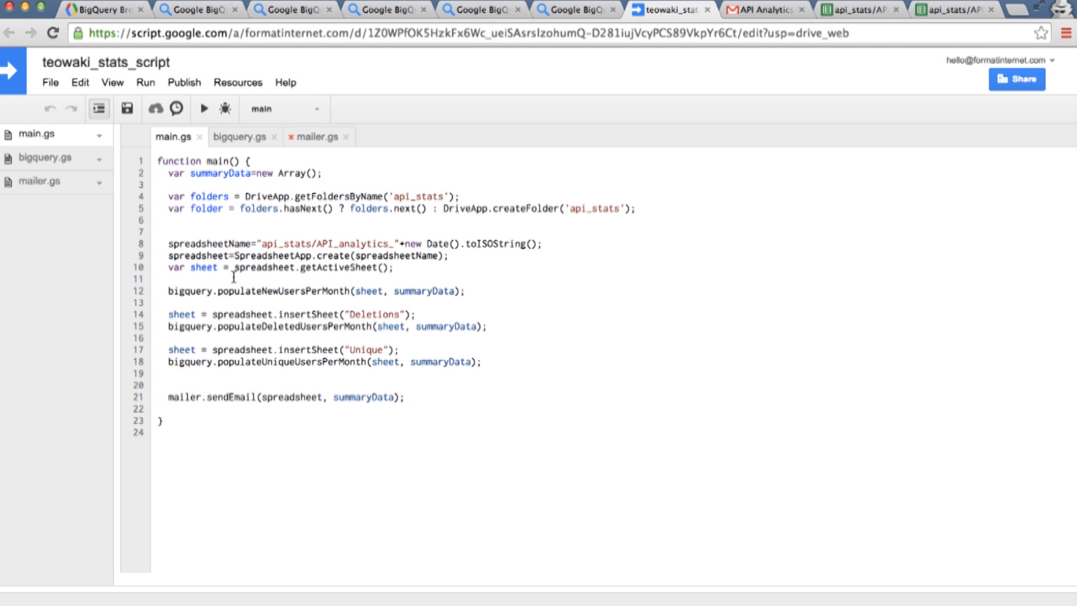
Open mailer.gs, mark the summaryText loop lines, and compare with the received report email
double_click(231, 398)
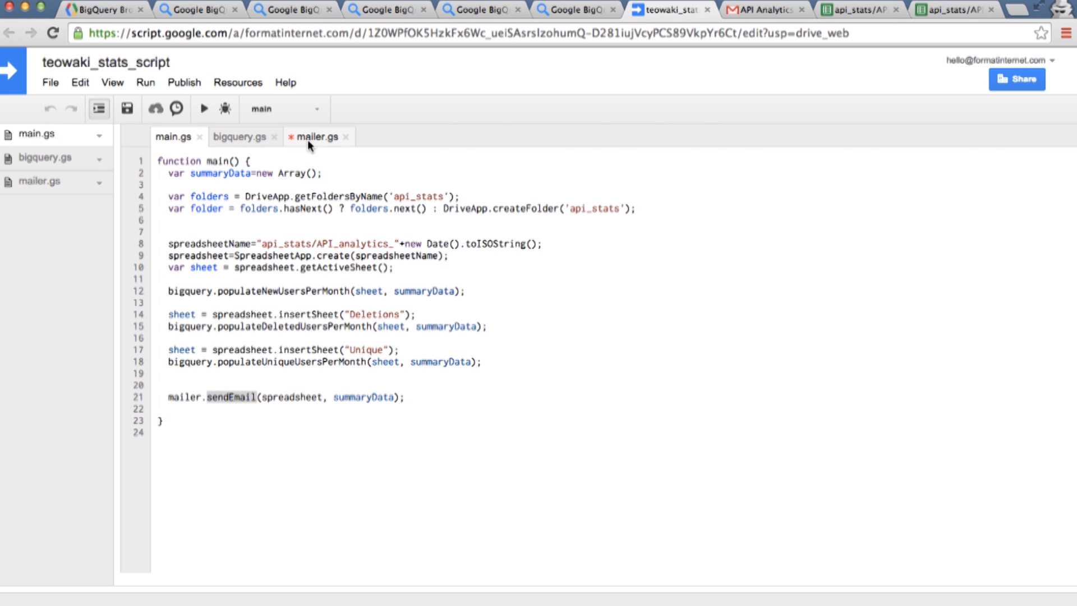
left_click(316, 135)
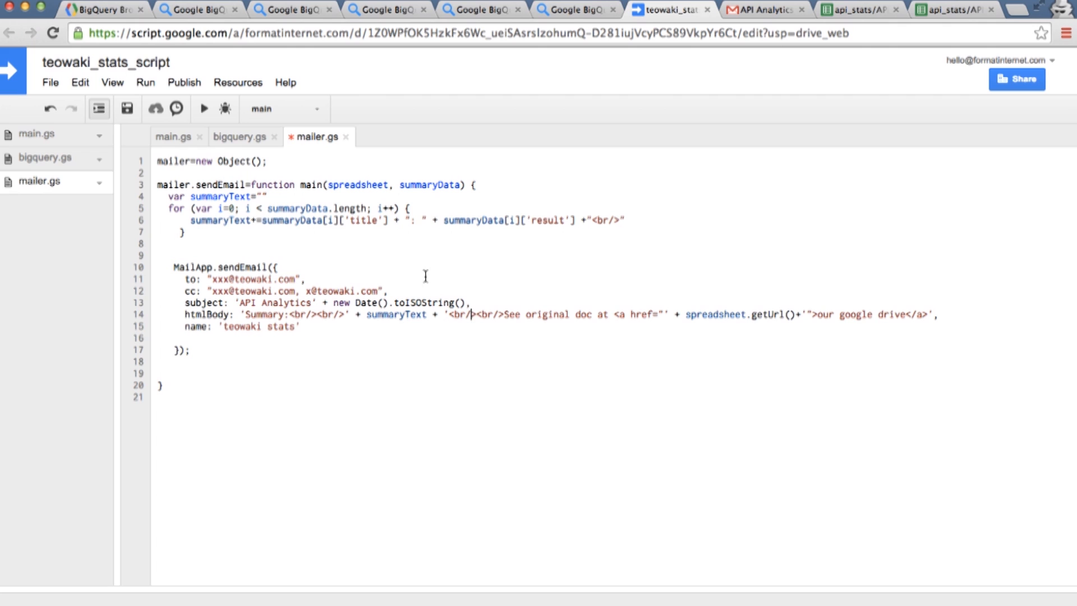
left_click_drag(165, 197, 185, 233)
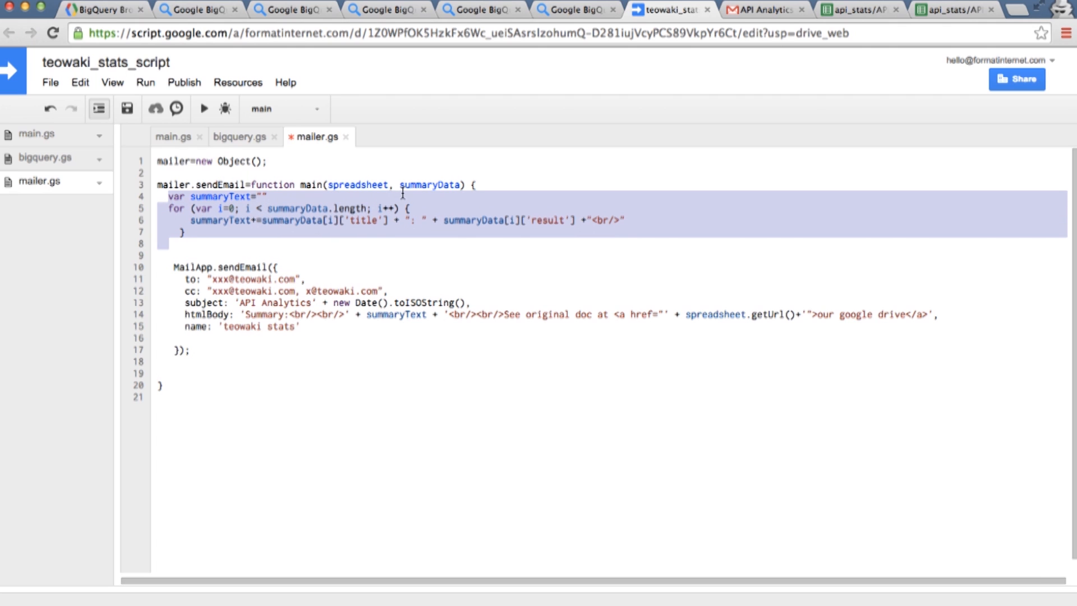
mouse_move(756, 314)
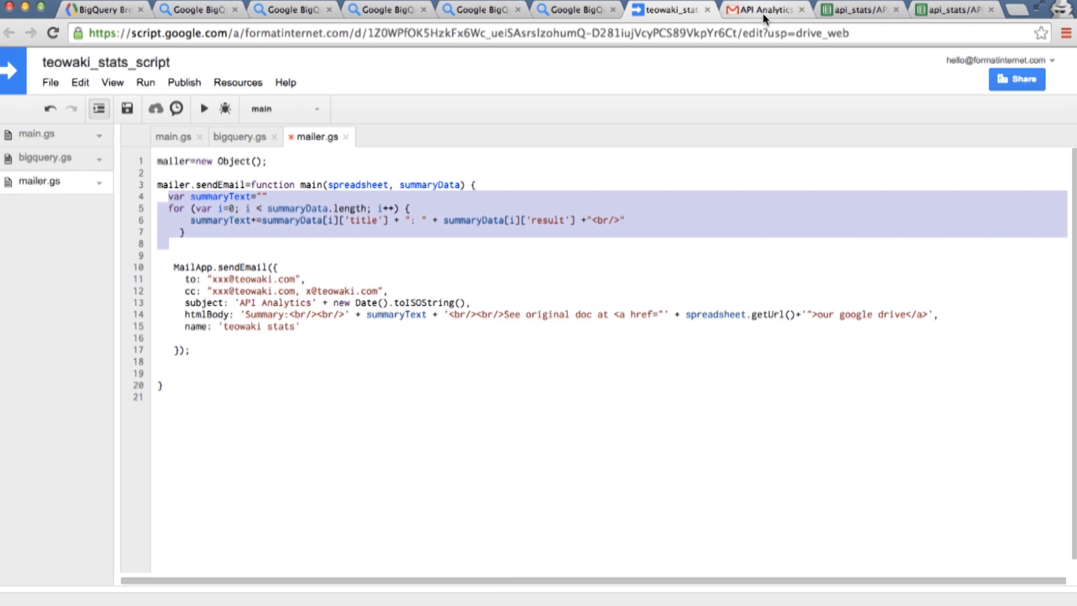
left_click(760, 10)
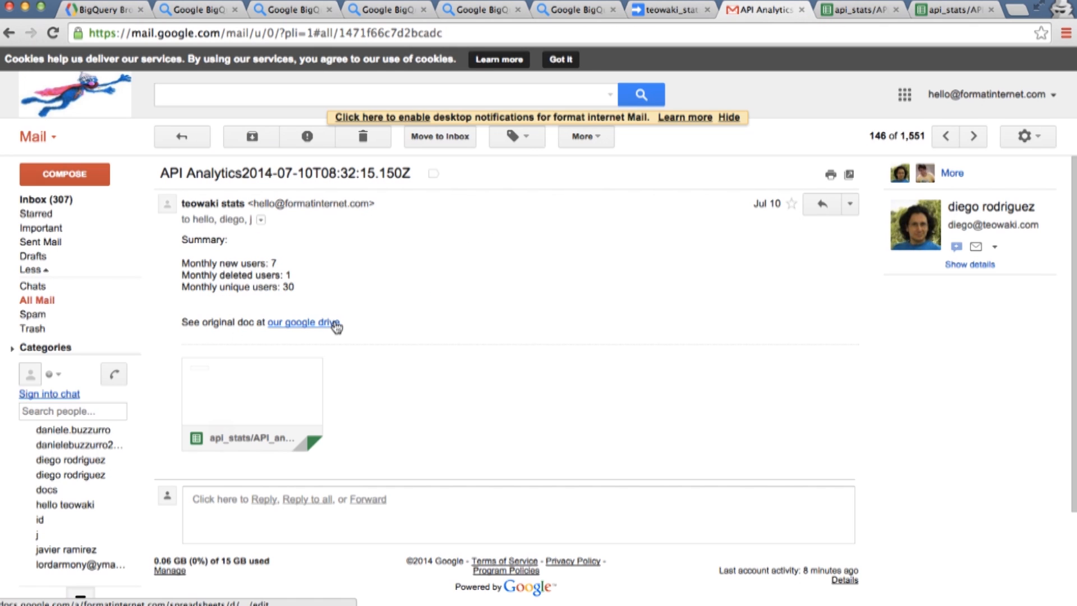
left_click(666, 10)
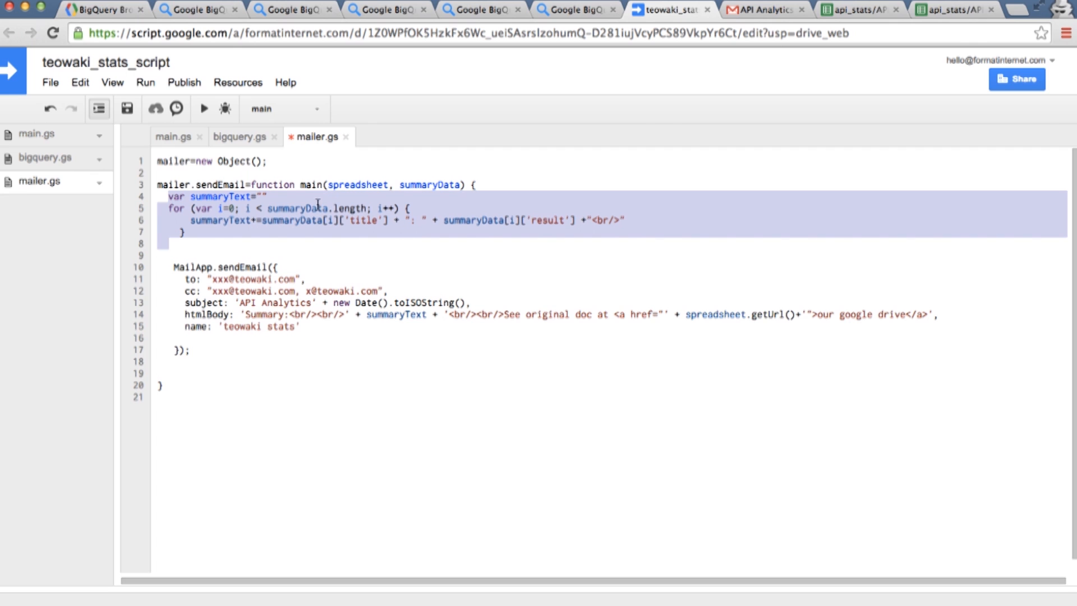
Open bigquery.gs, mark the new users per month query, and glance at the console and email
left_click(240, 136)
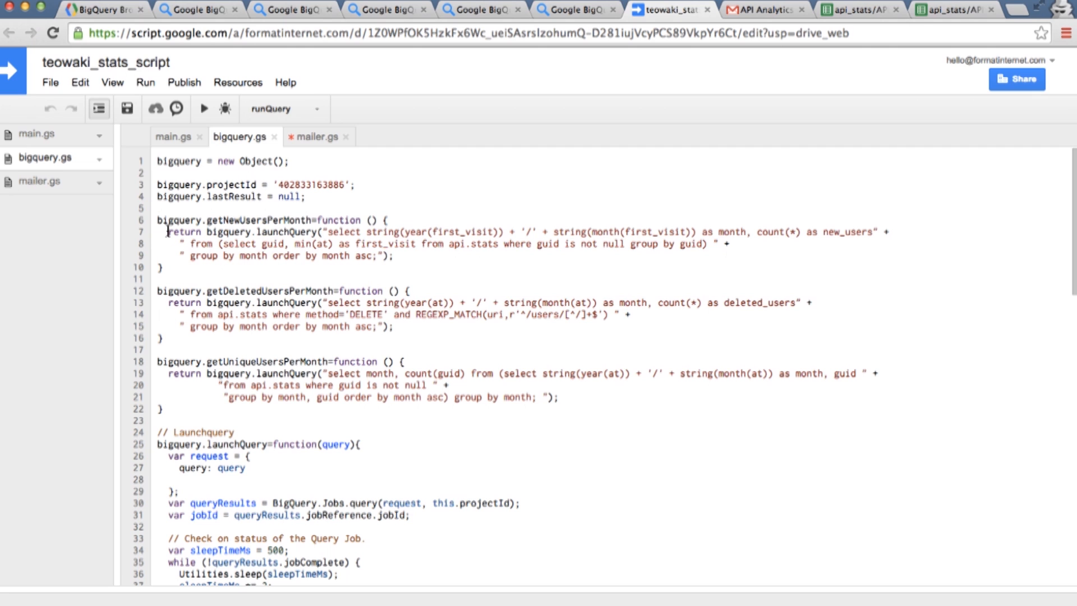
left_click_drag(168, 231, 392, 256)
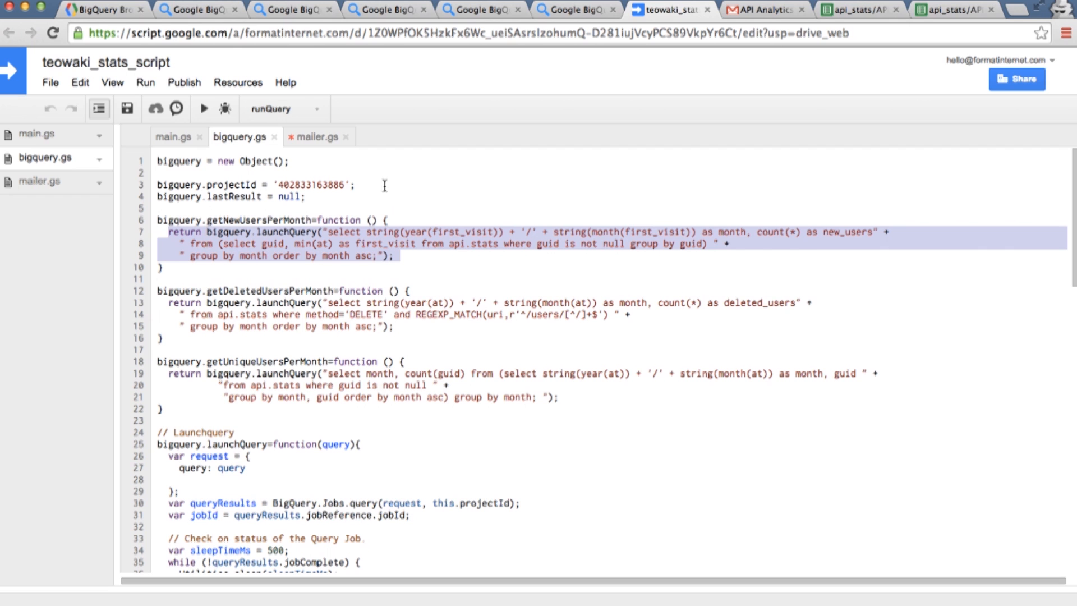
left_click(288, 10)
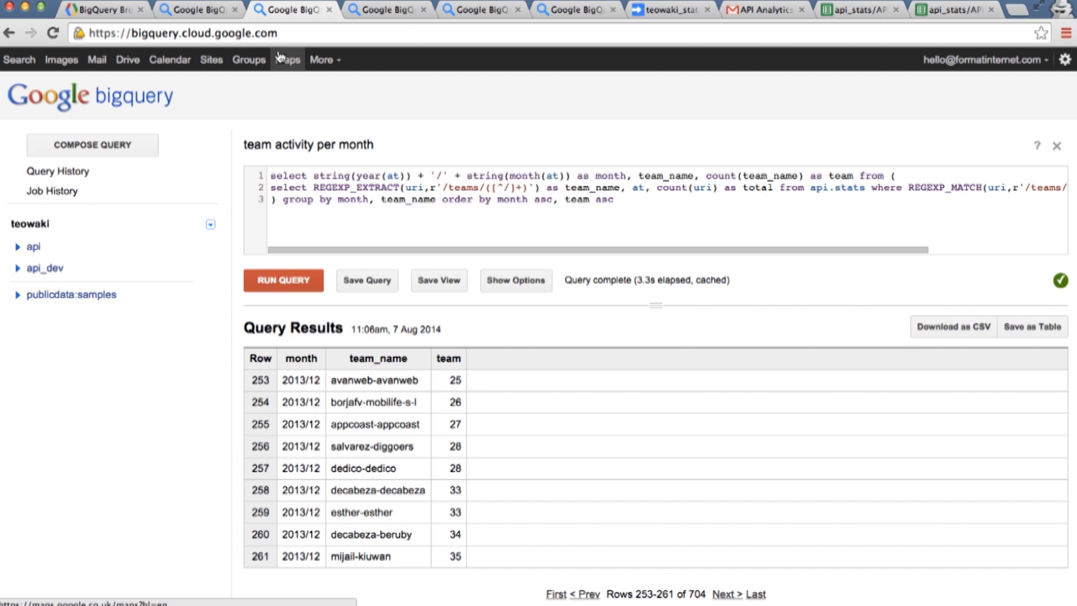
left_click(765, 9)
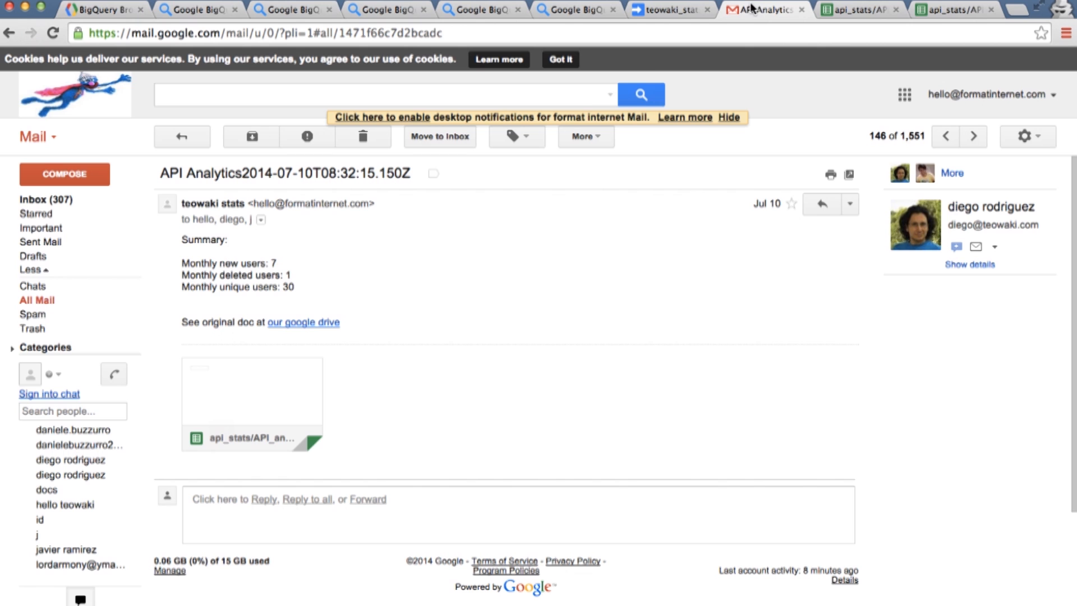
left_click(666, 11)
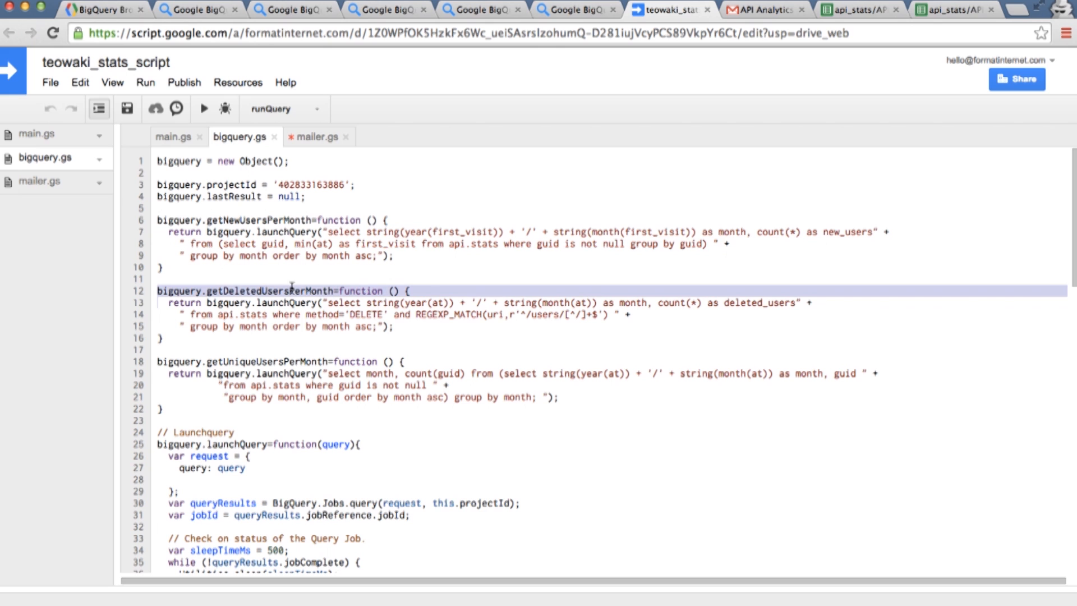
Pick out getDeletedUsersPerMonth and mark the query and launchQuery lines below it
double_click(267, 362)
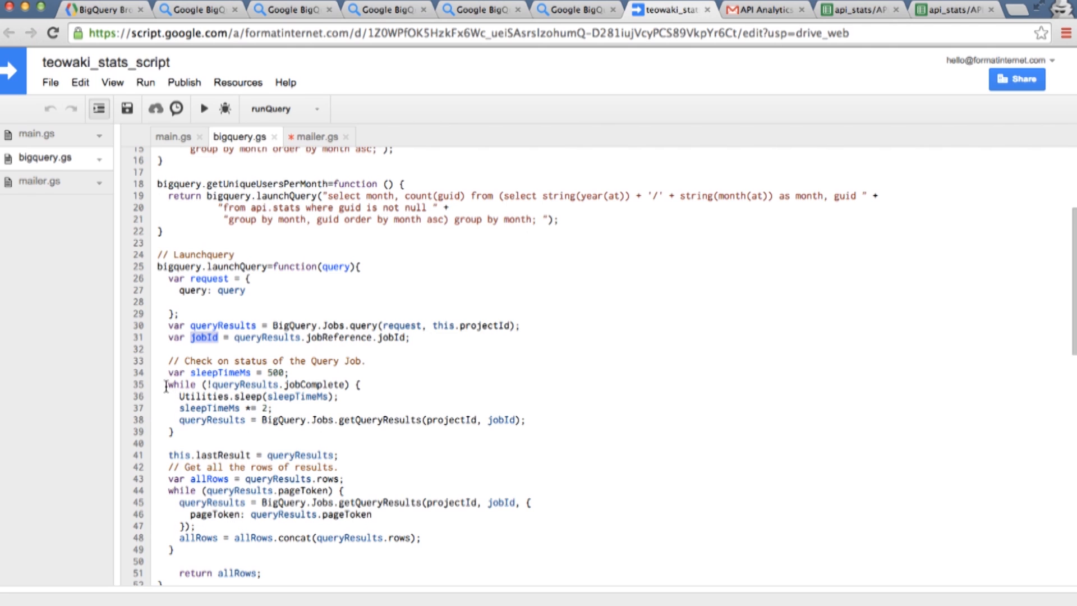
left_click_drag(165, 385, 308, 421)
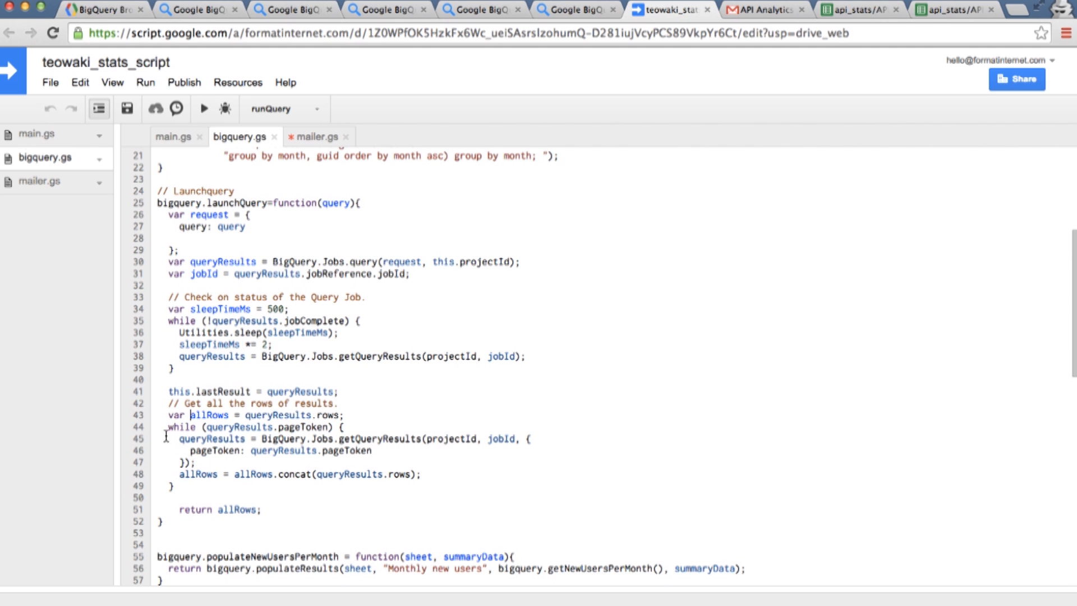
left_click_drag(178, 439, 195, 461)
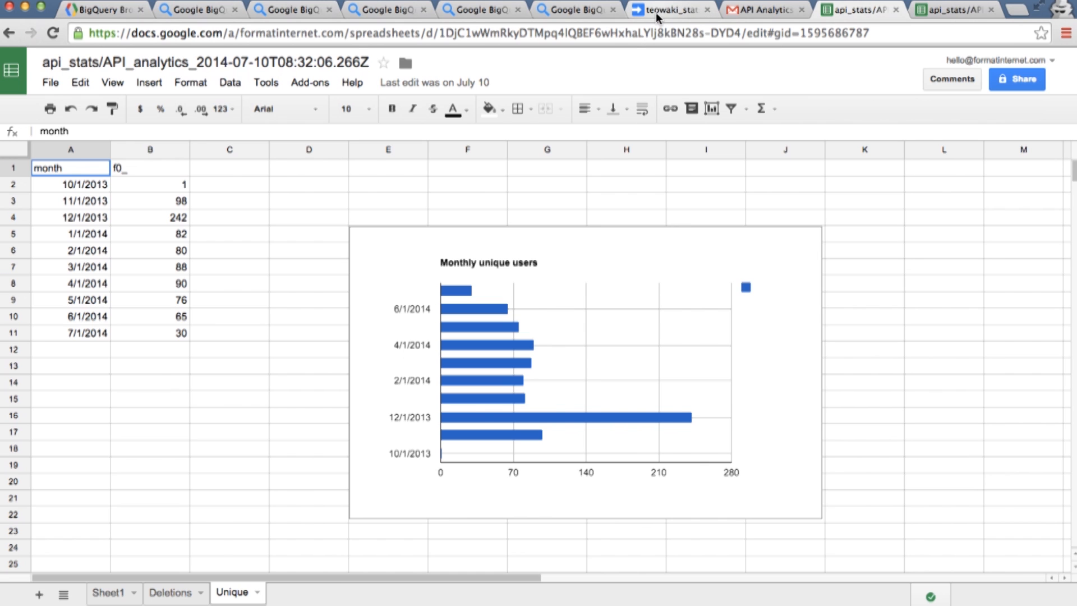
Bring up the current project's triggers list showing the daily 9am main run
left_click(666, 10)
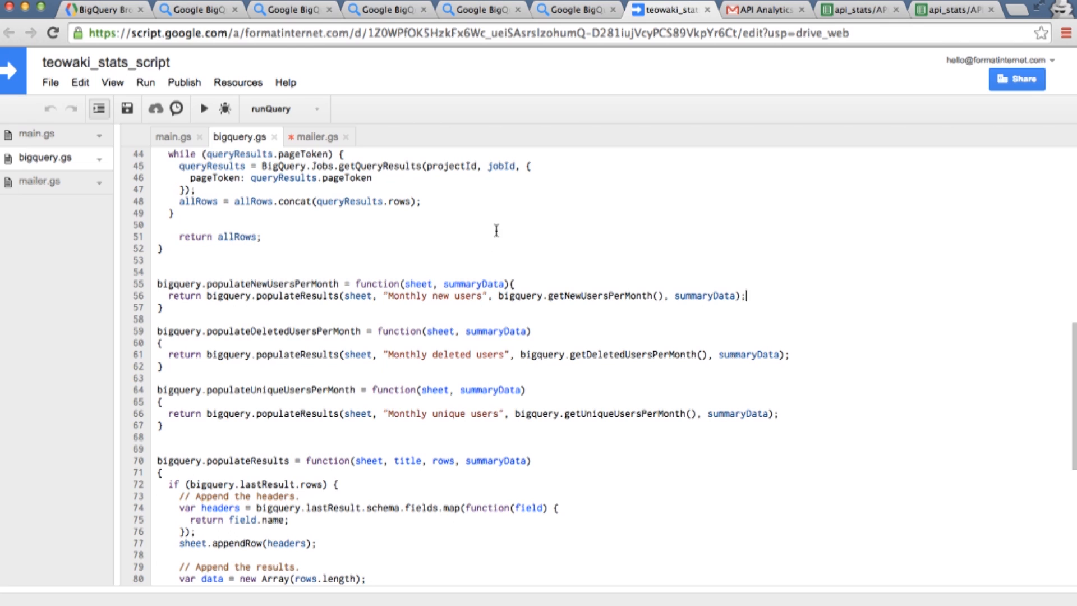
mouse_move(183, 82)
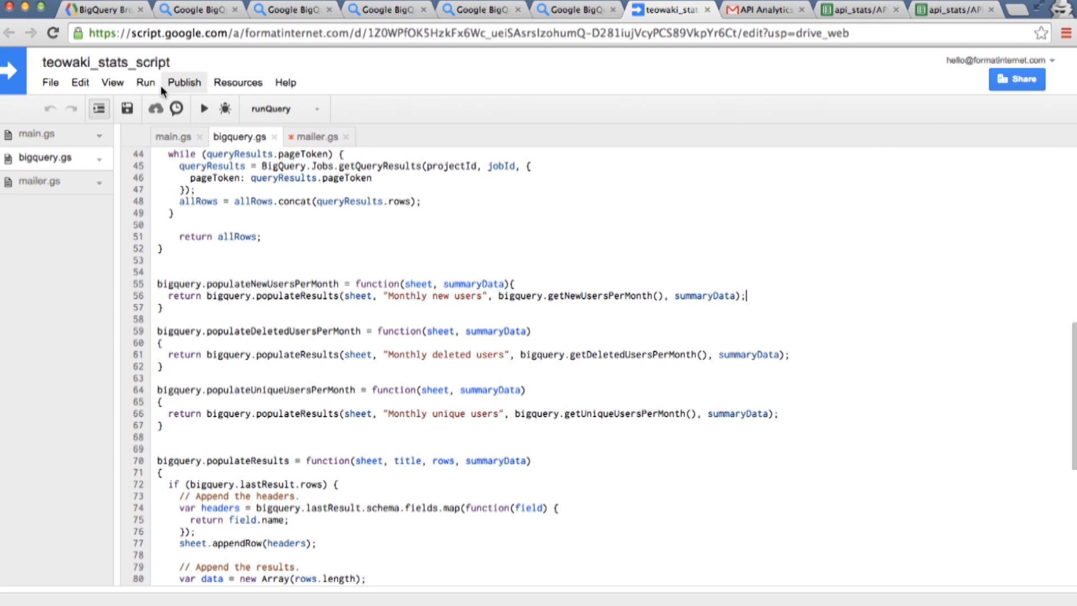
left_click(238, 82)
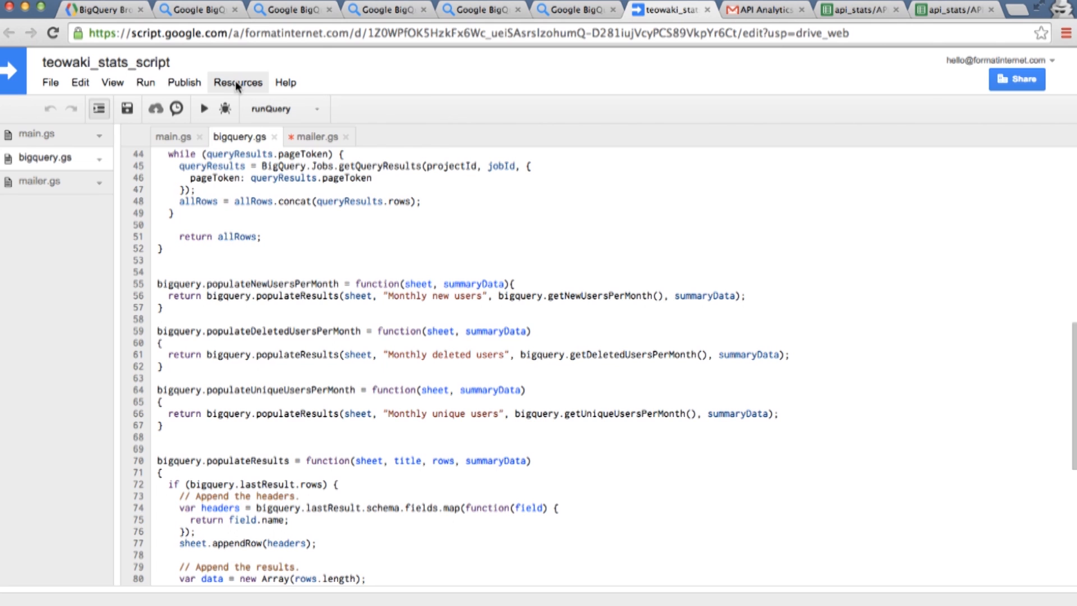
left_click(238, 82)
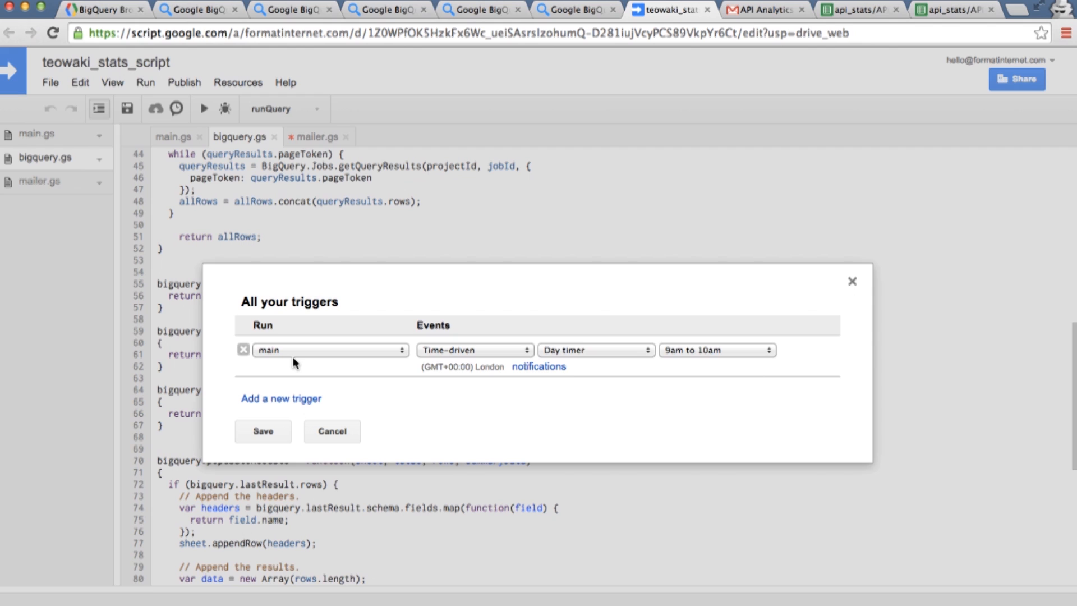
mouse_move(356, 395)
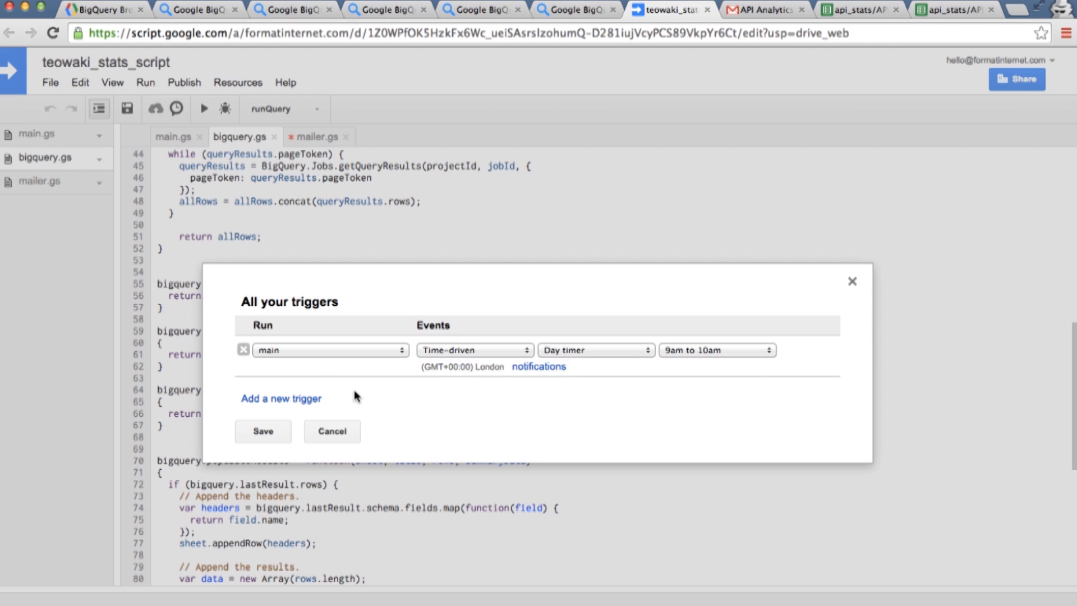
mouse_move(625, 358)
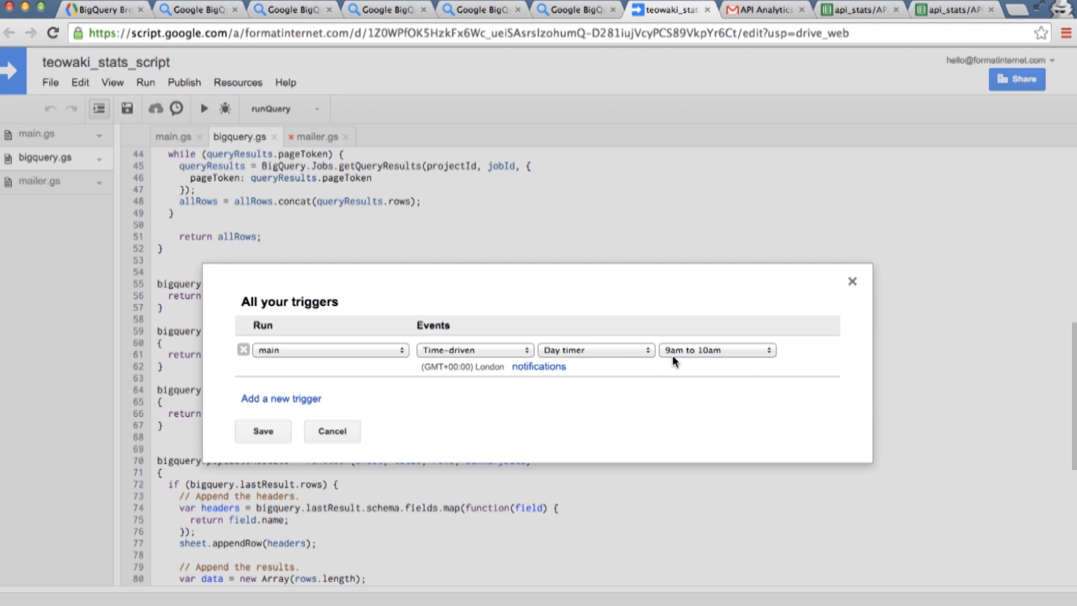
mouse_move(296, 396)
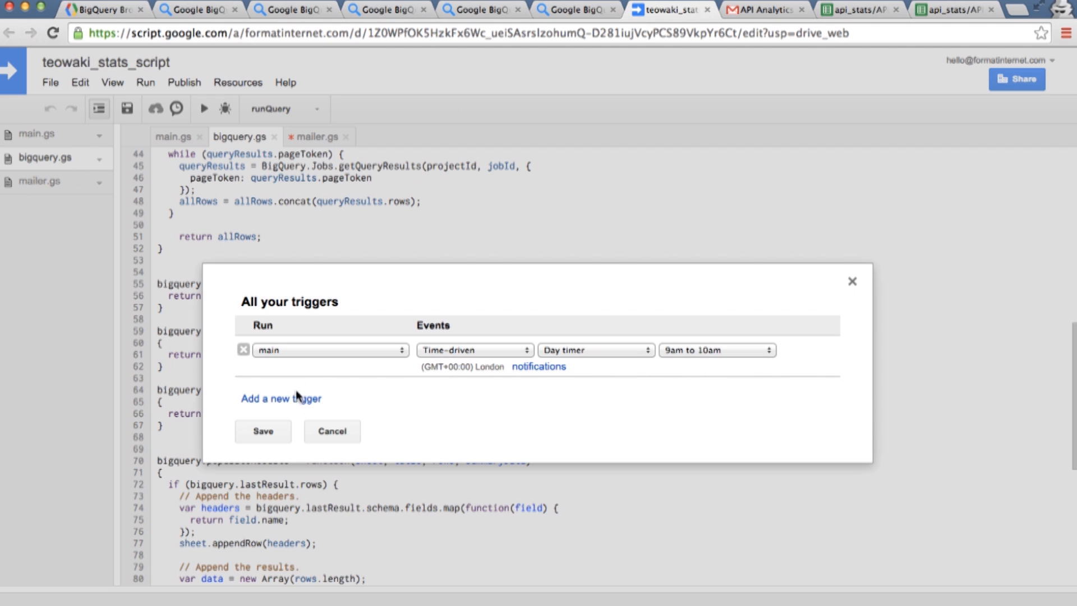
Add a second time-driven trigger for main and expand its timer interval choices
left_click(281, 397)
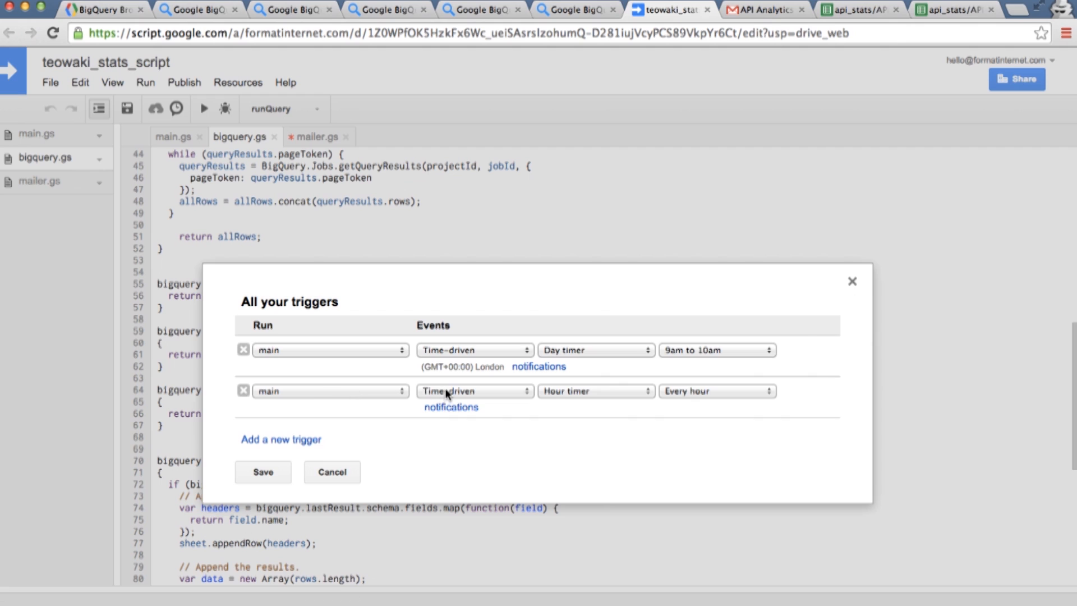
left_click(473, 391)
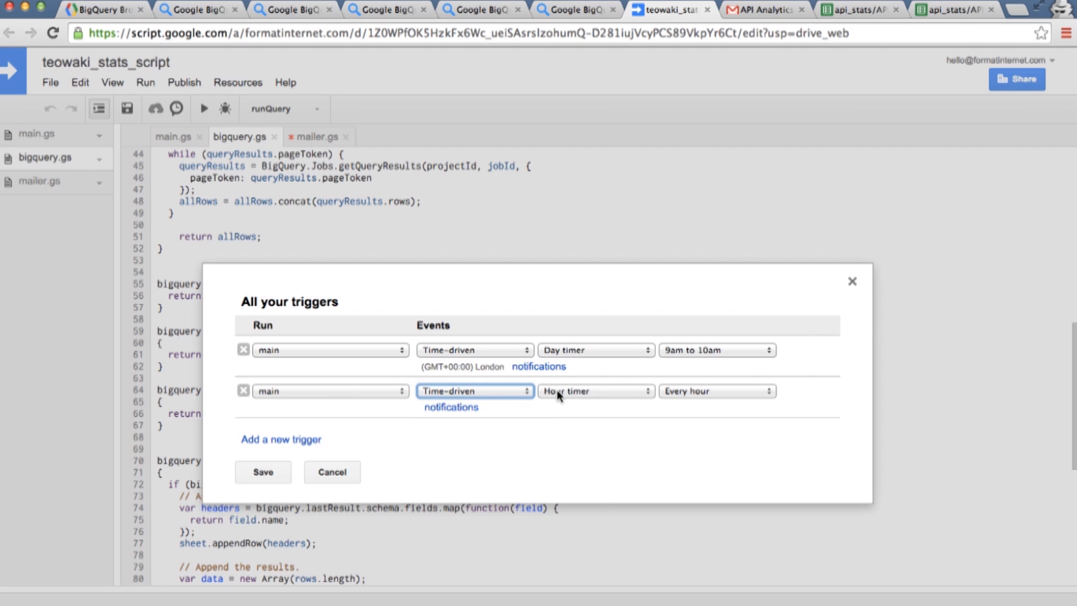
mouse_move(704, 407)
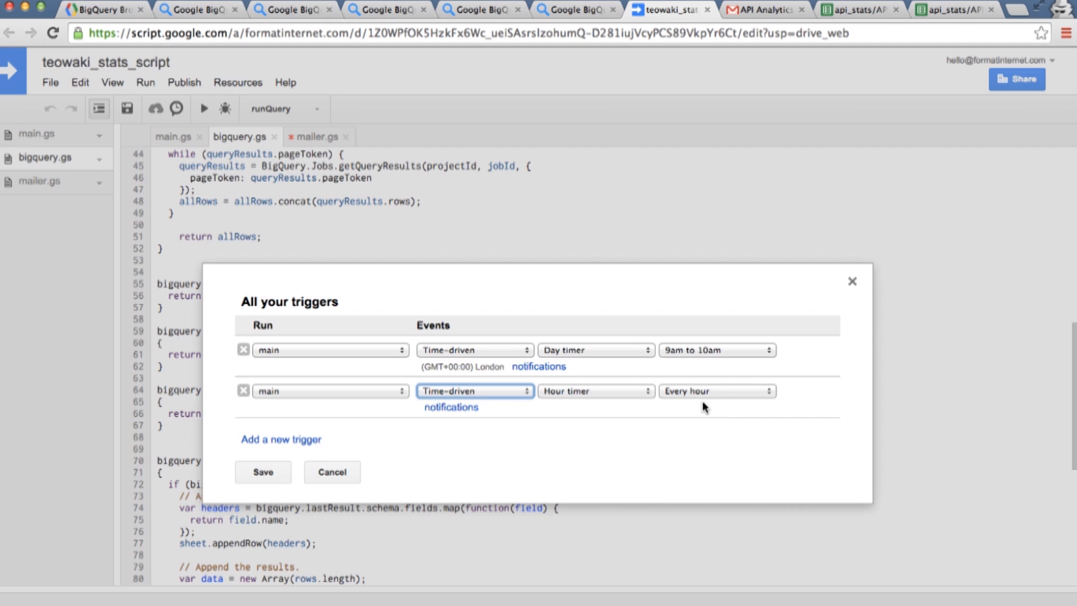
left_click(595, 390)
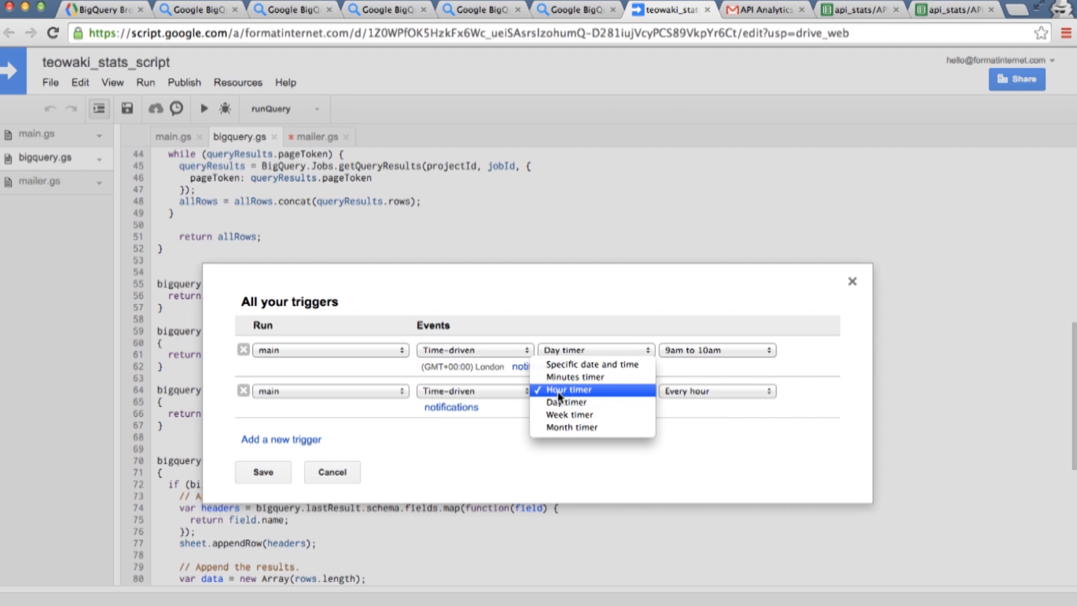